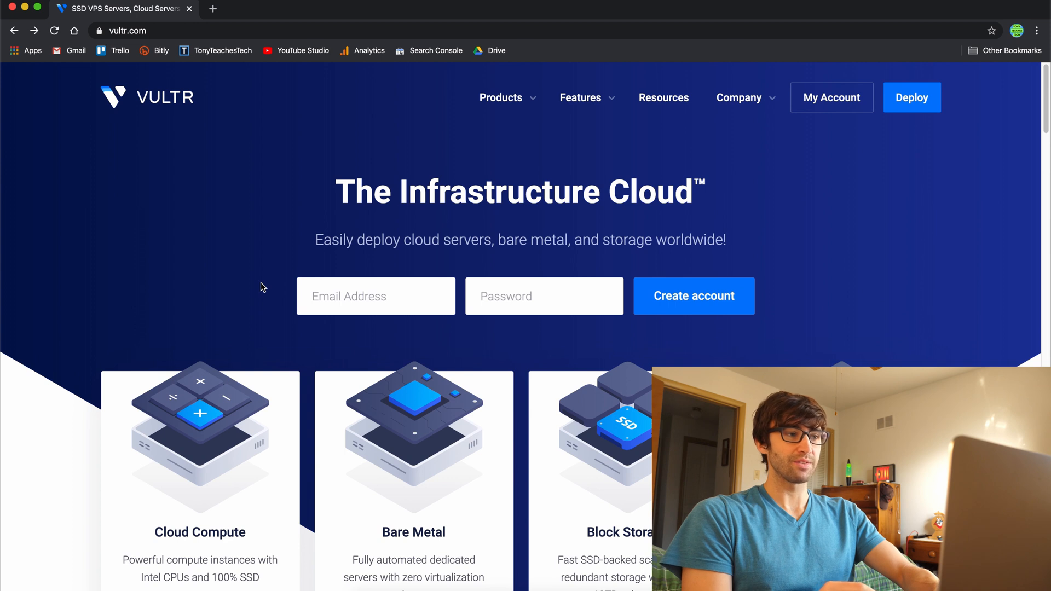
# - Scroll down the vultr.com home page toward the product offerings
pyautogui.scroll(-3)
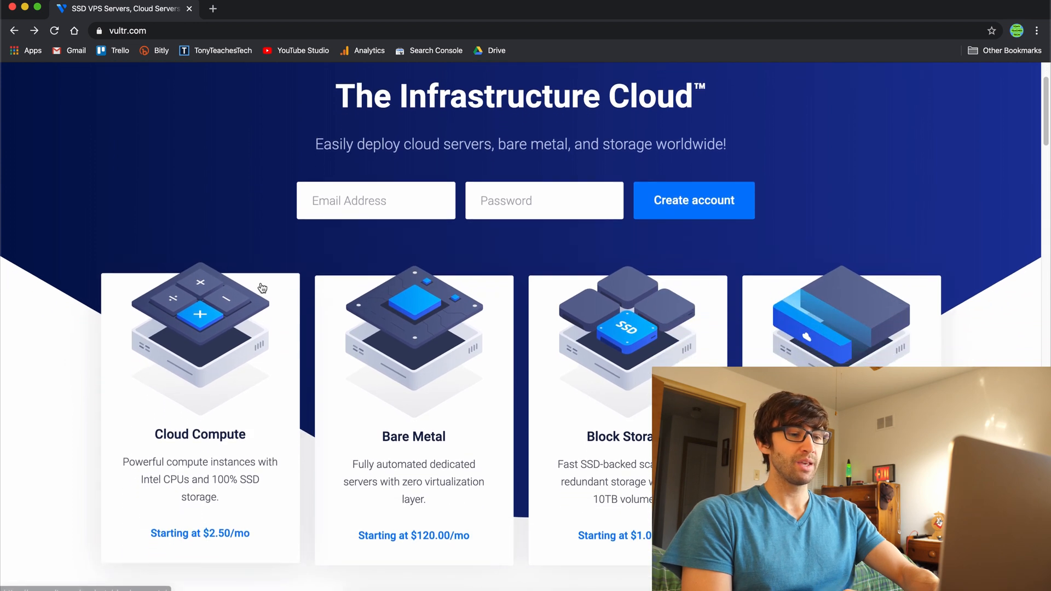
pyautogui.moveTo(771, 235)
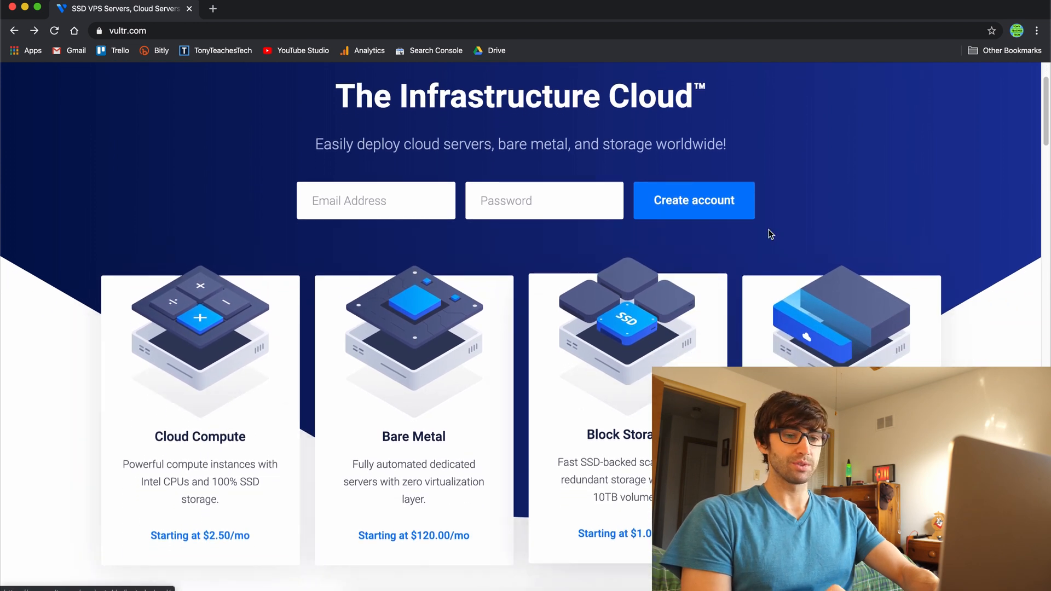
pyautogui.moveTo(788, 143)
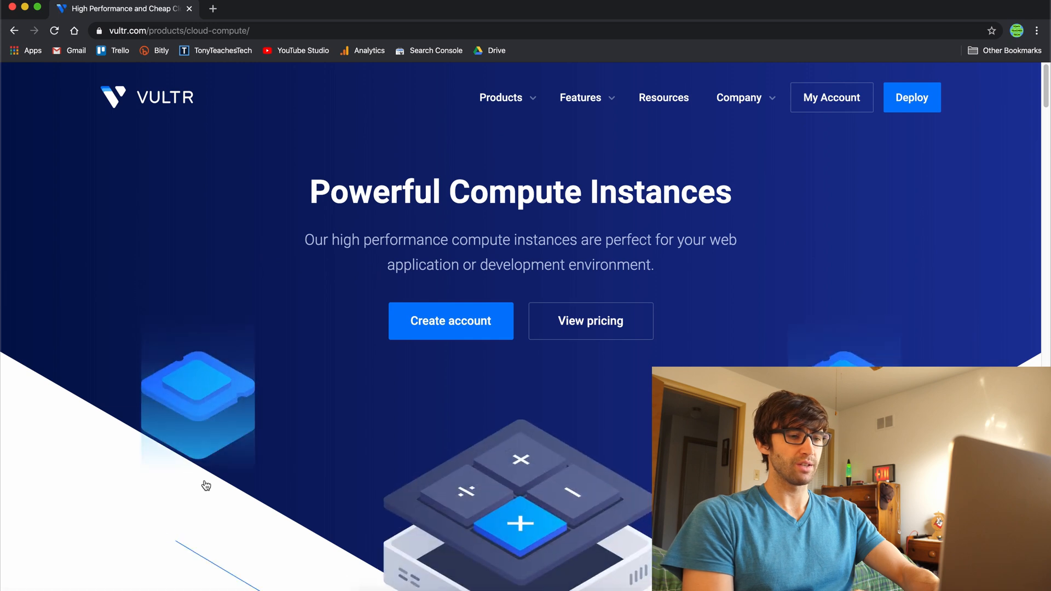
# - Expand the $5/mo SSD cloud instance with 25 GB SSD, and deploy it
pyautogui.scroll(-3)
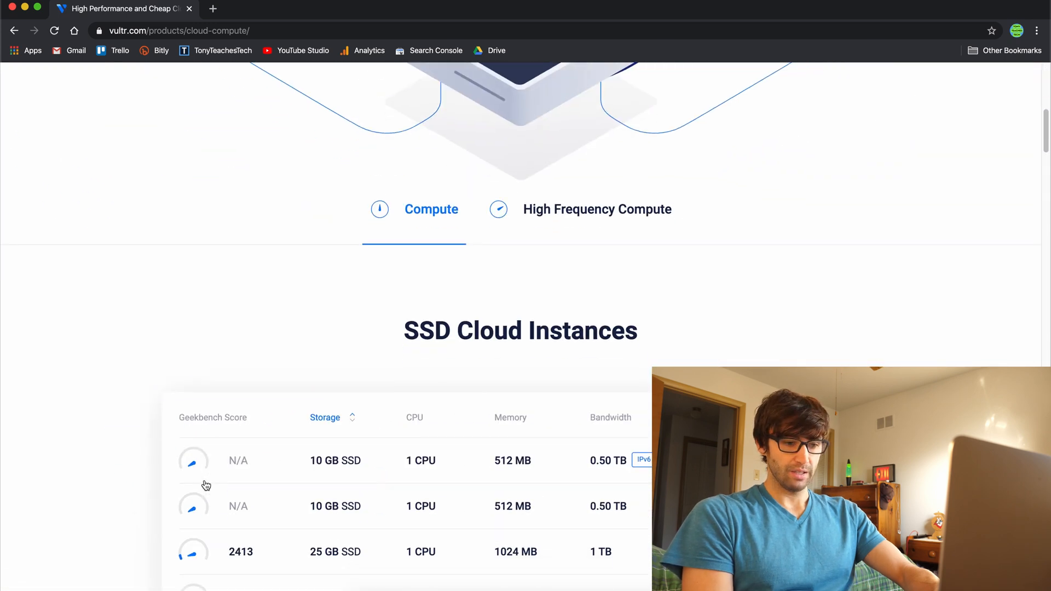
pyautogui.scroll(-3)
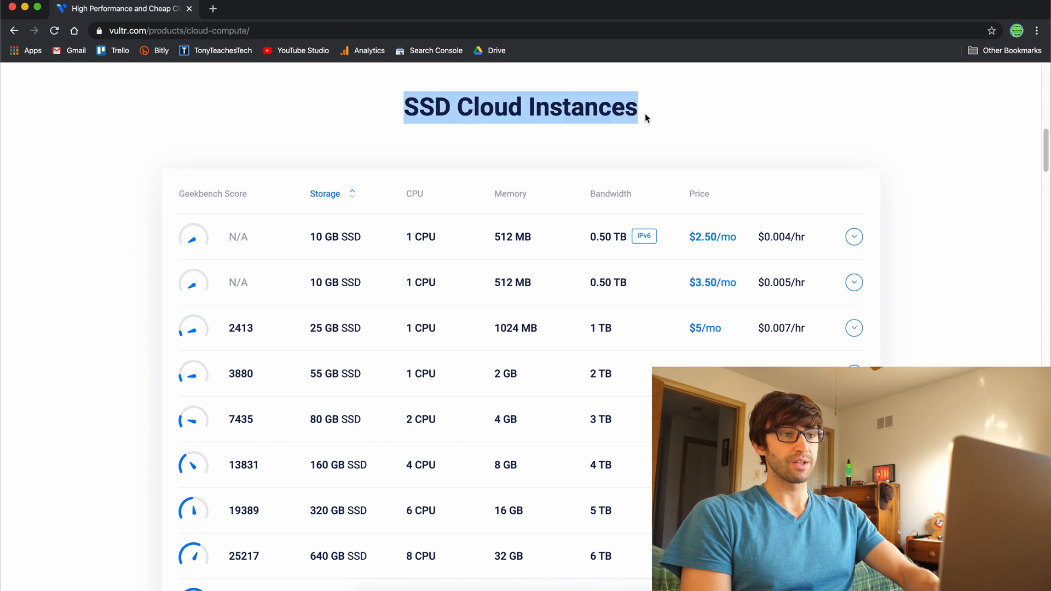
pyautogui.click(649, 121)
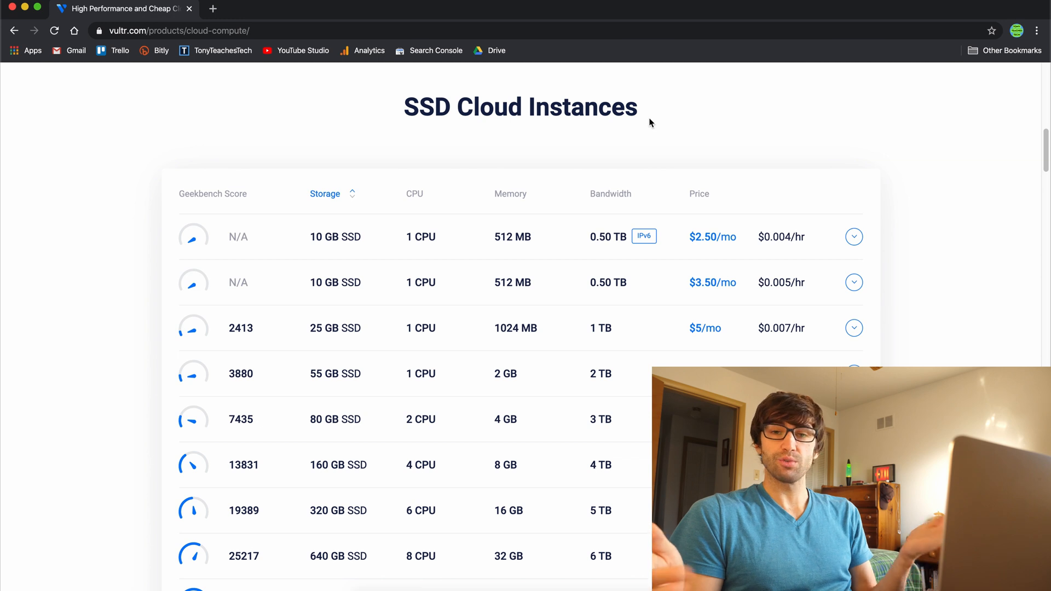
pyautogui.moveTo(939, 196)
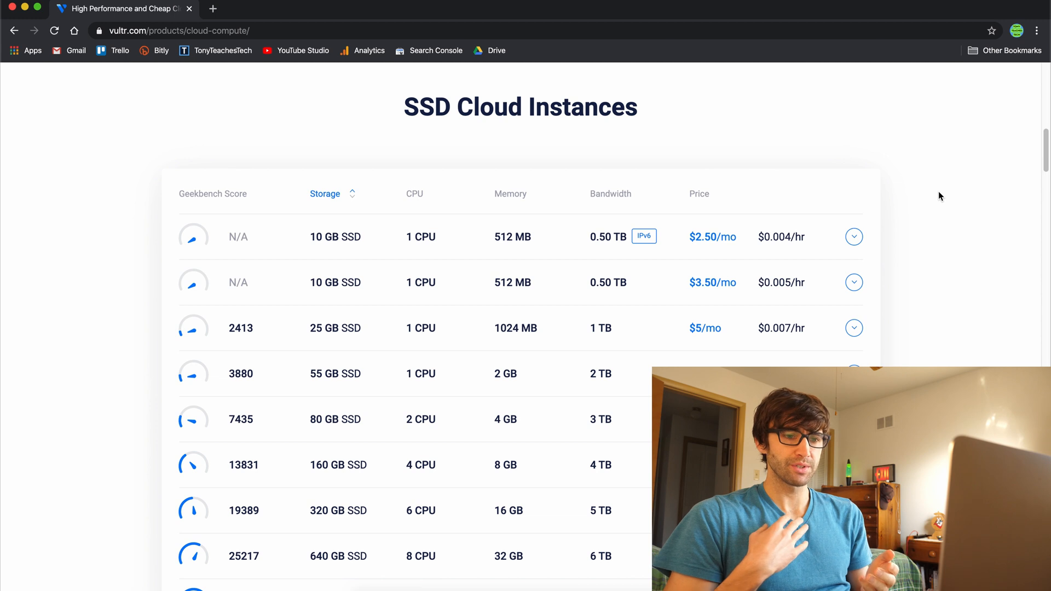
pyautogui.moveTo(655, 345)
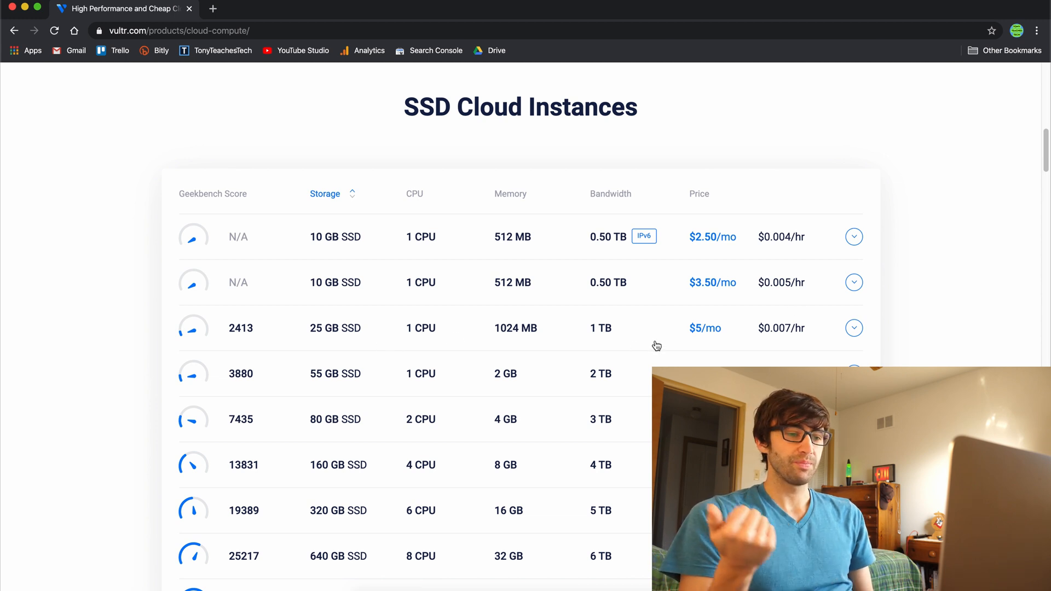
pyautogui.moveTo(540, 349)
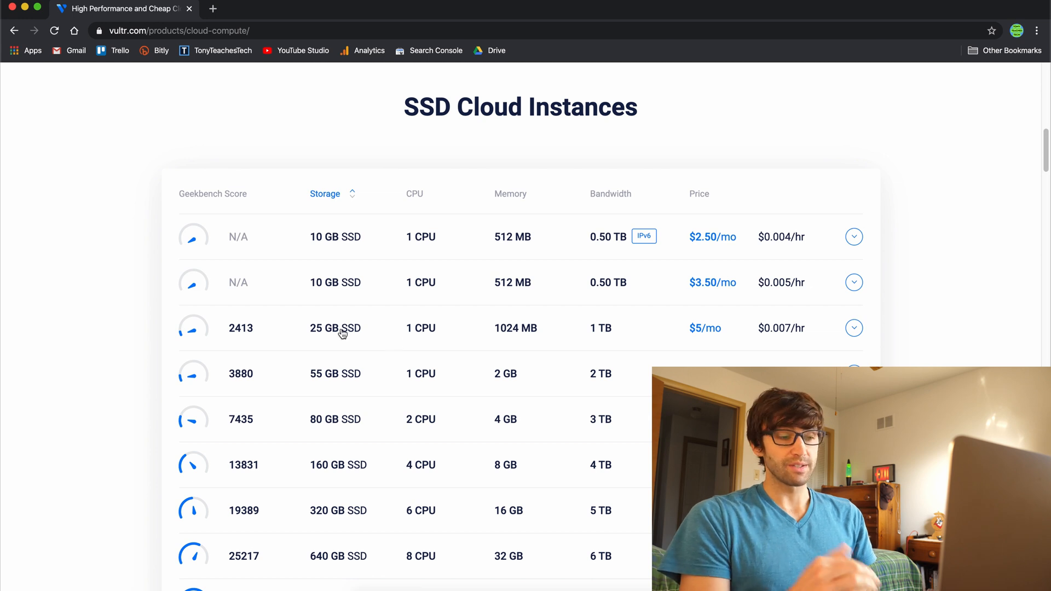
pyautogui.moveTo(526, 356)
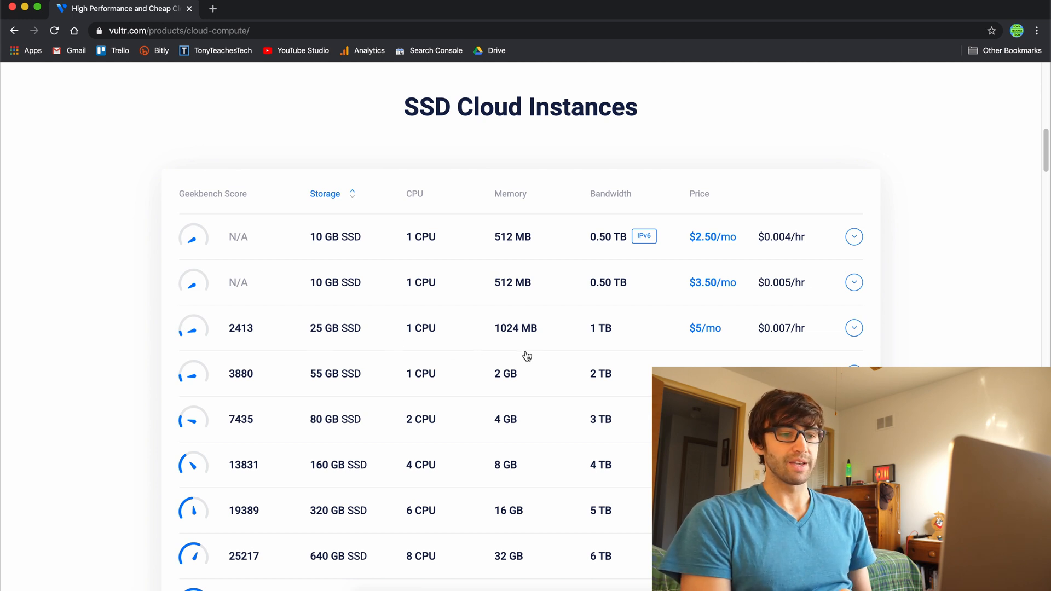
pyautogui.moveTo(624, 338)
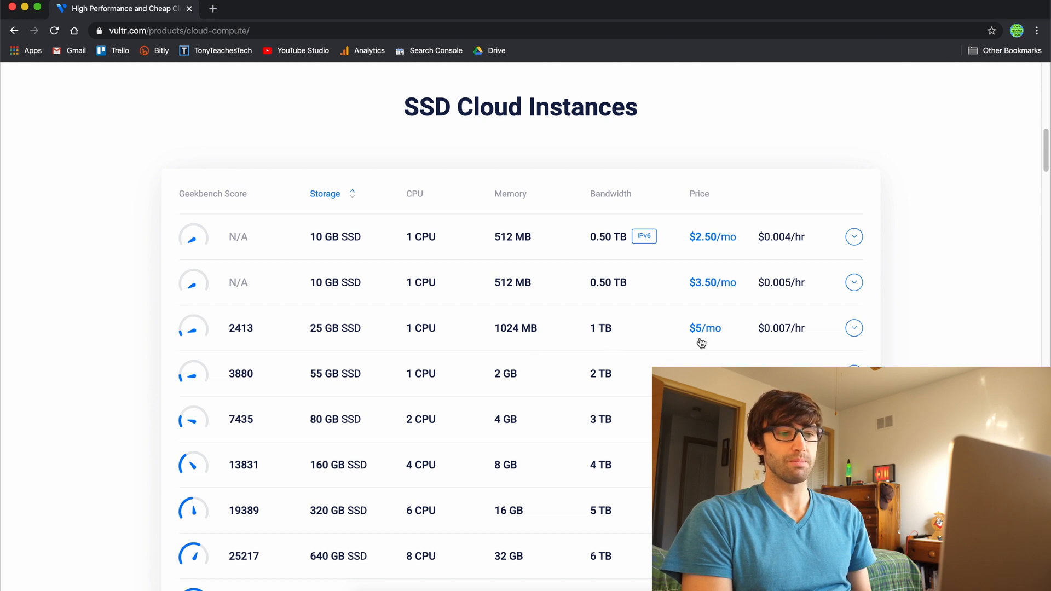
pyautogui.moveTo(746, 339)
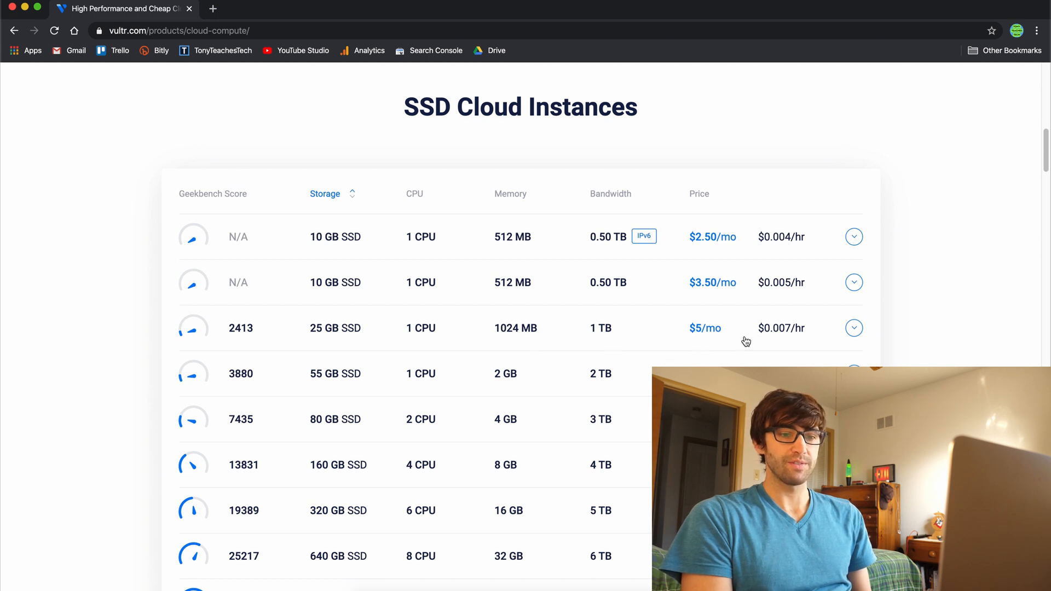
pyautogui.moveTo(792, 339)
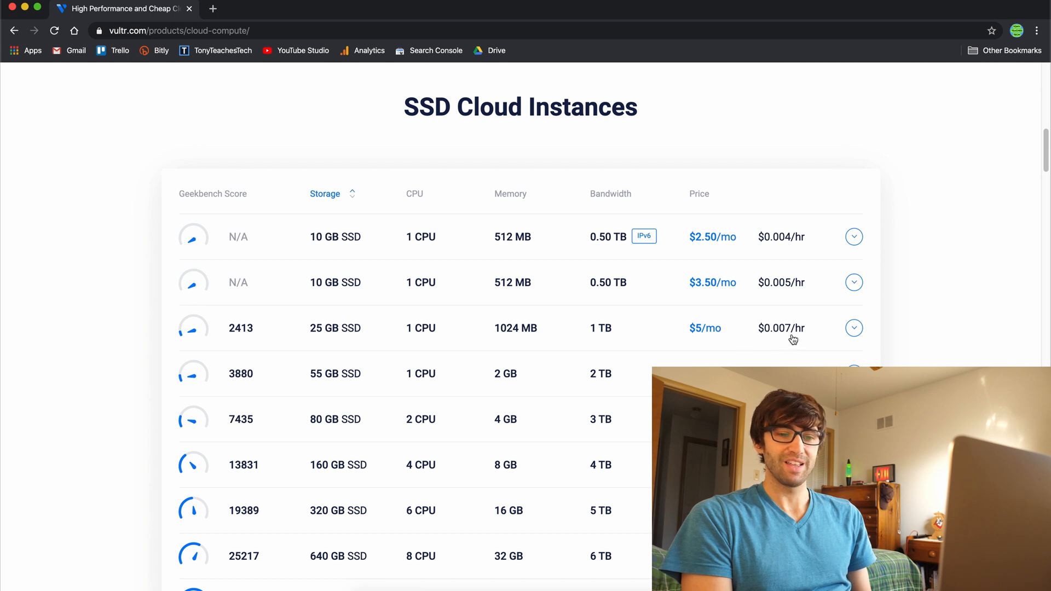
pyautogui.click(854, 328)
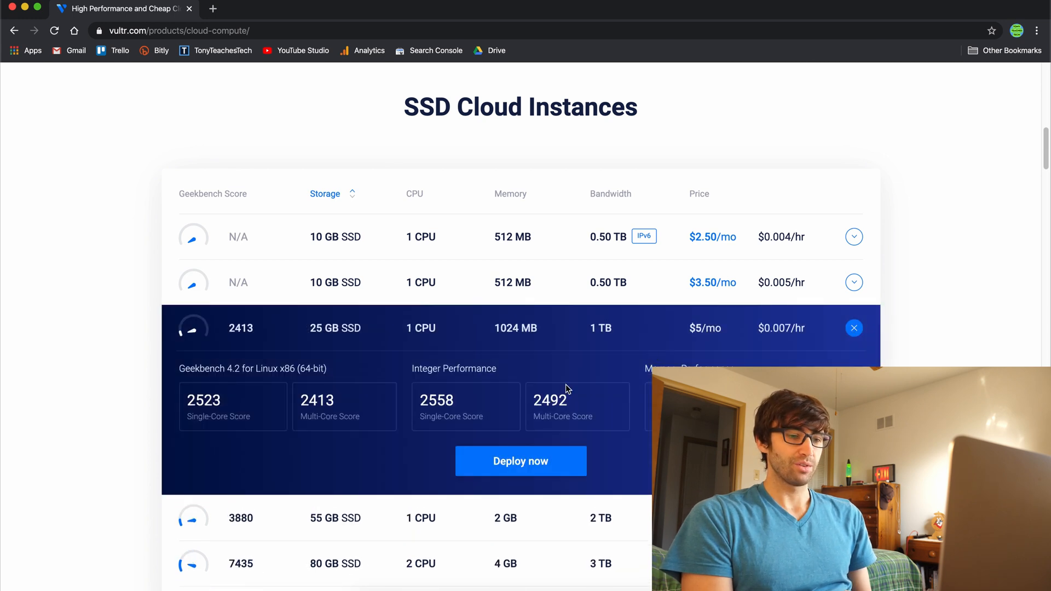
pyautogui.click(521, 461)
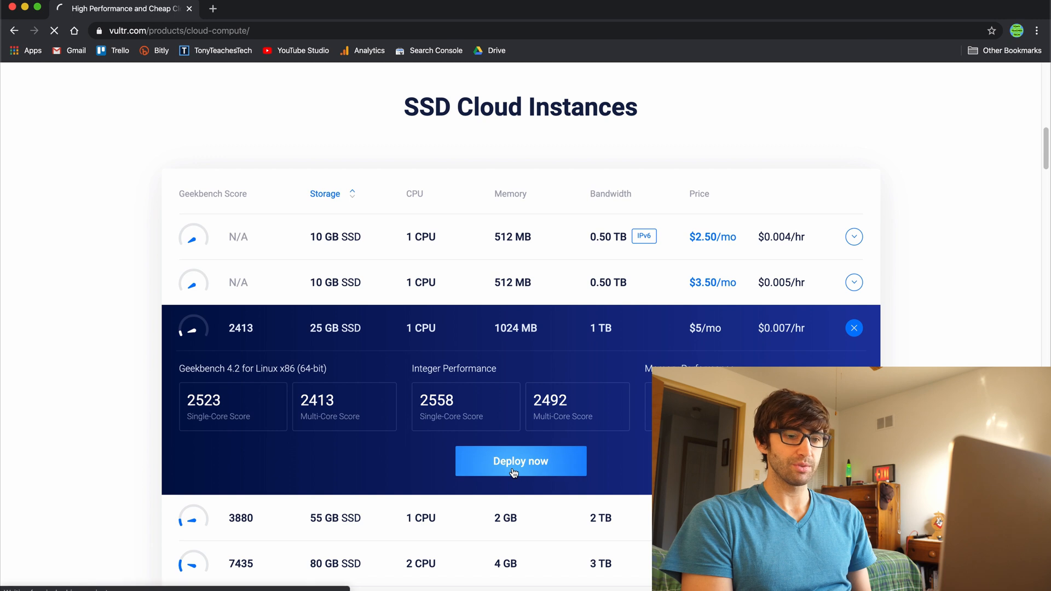
pyautogui.click(521, 461)
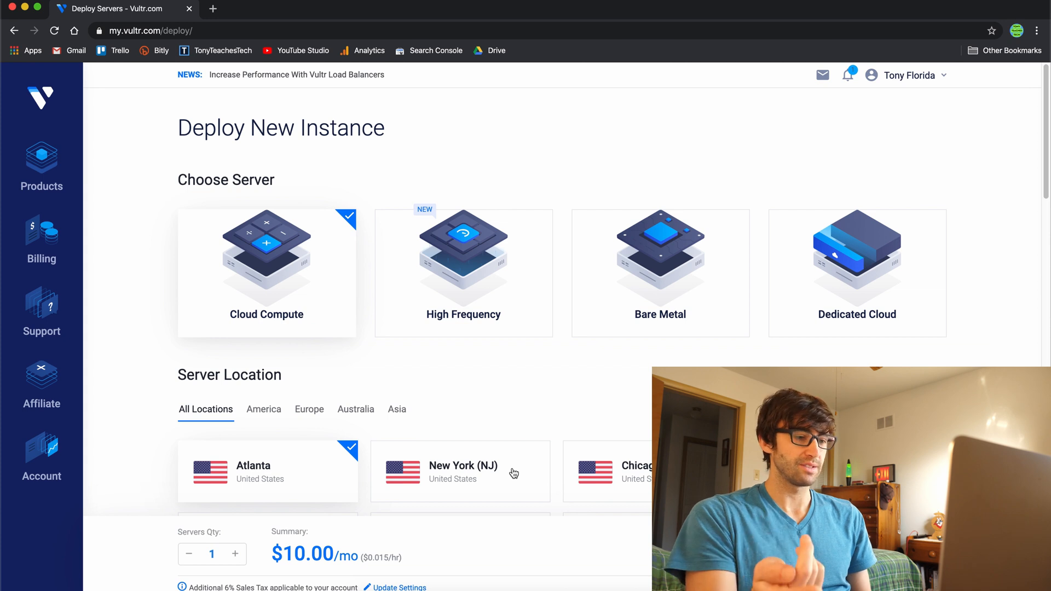
pyautogui.moveTo(307, 232)
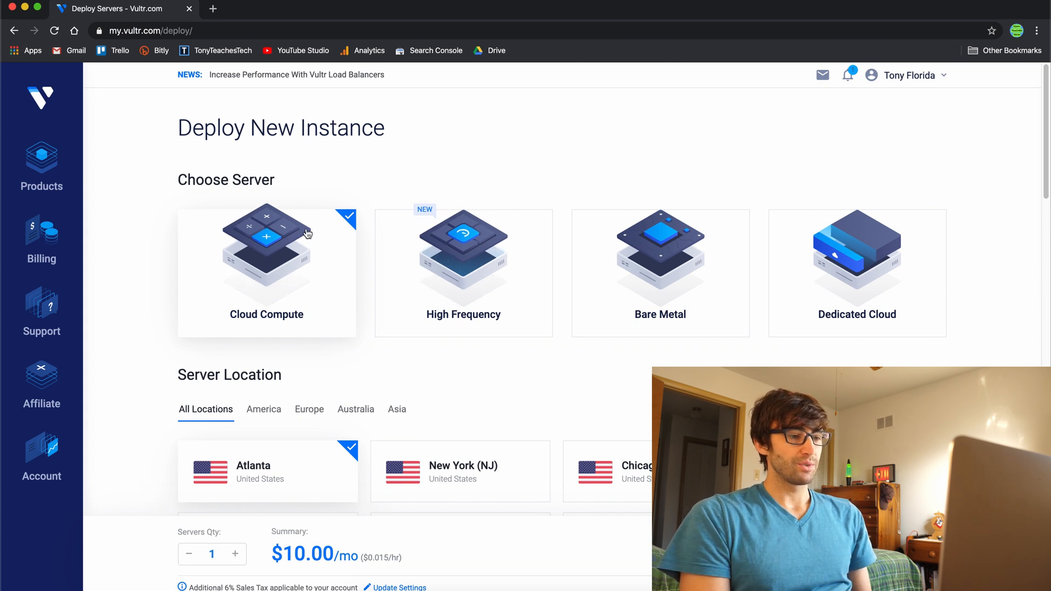
pyautogui.scroll(-3)
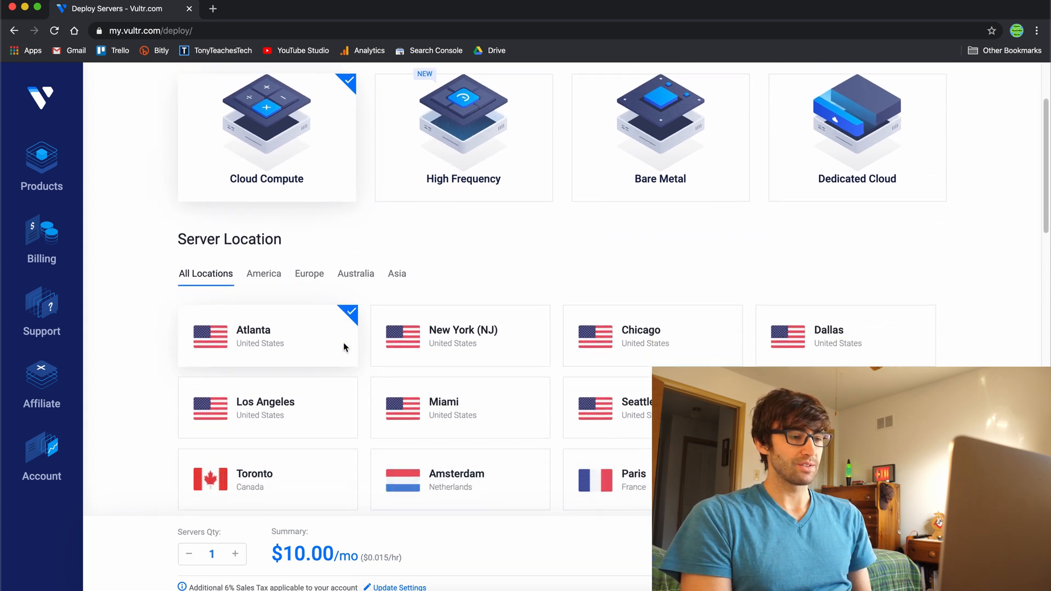
pyautogui.scroll(-3)
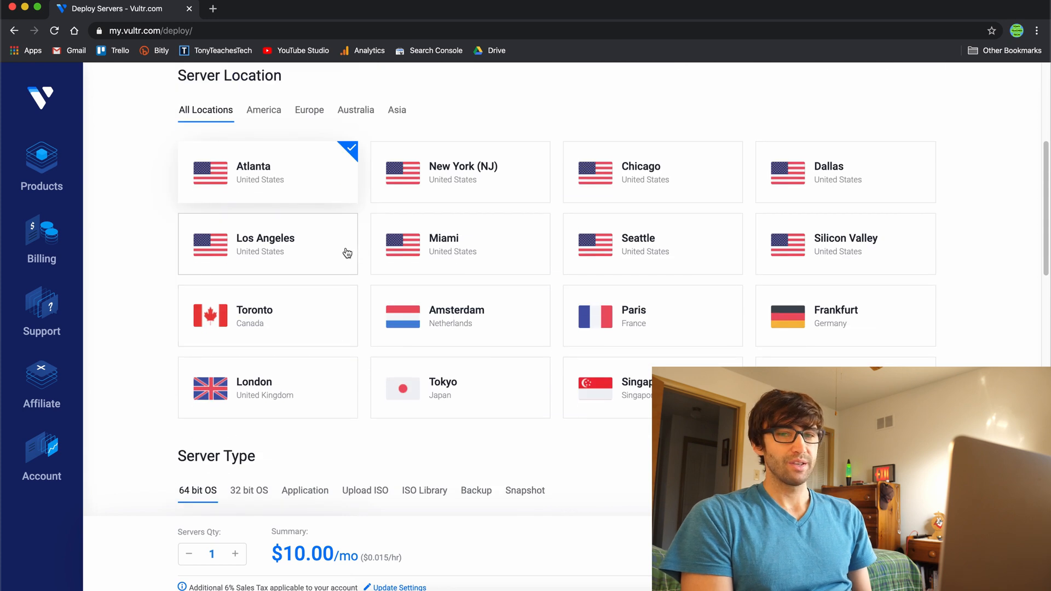
pyautogui.moveTo(360, 250)
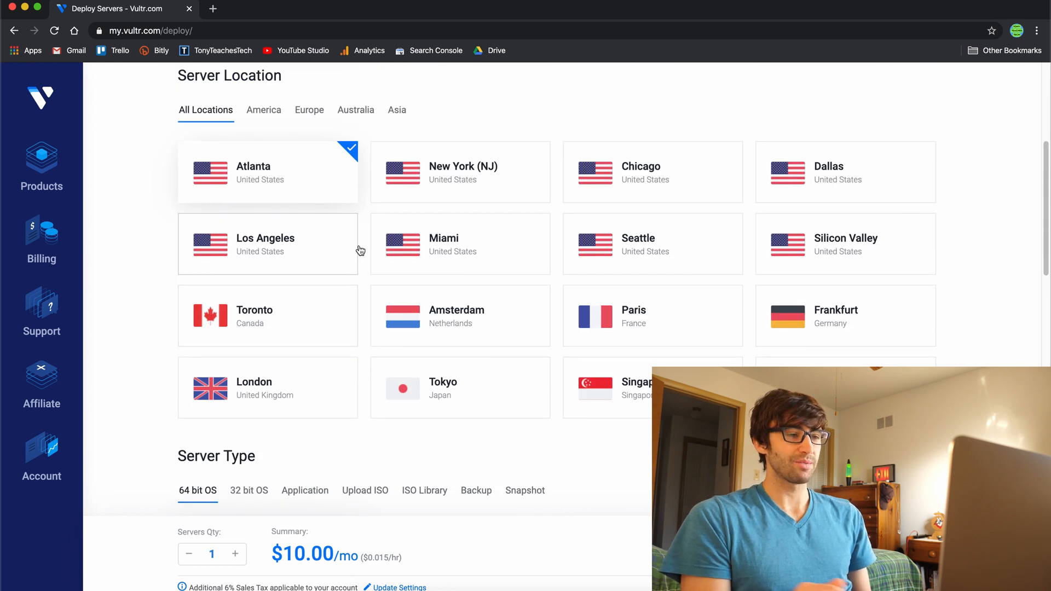
pyautogui.moveTo(336, 187)
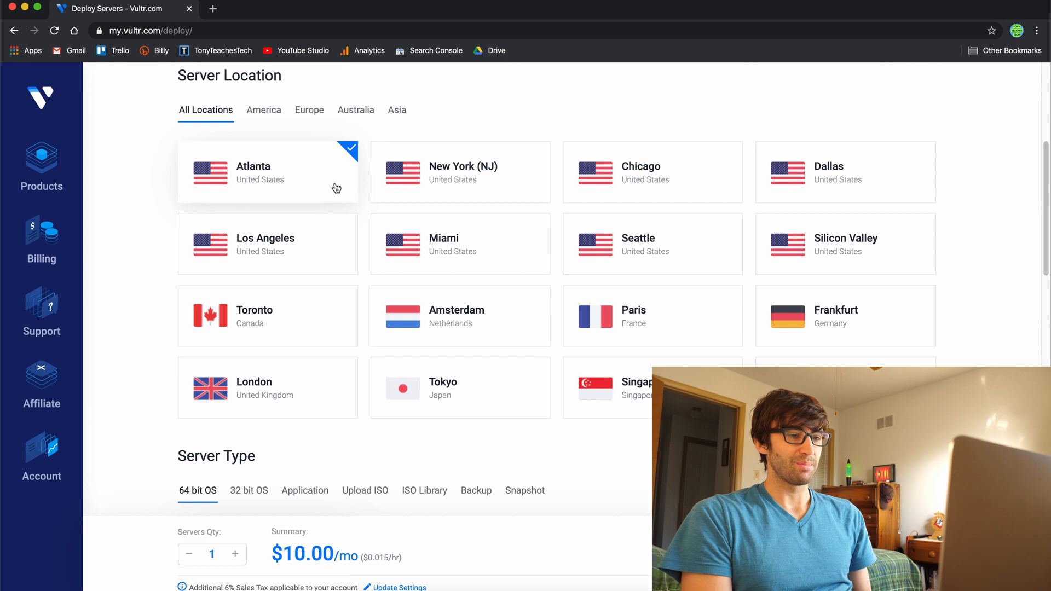
pyautogui.moveTo(140, 236)
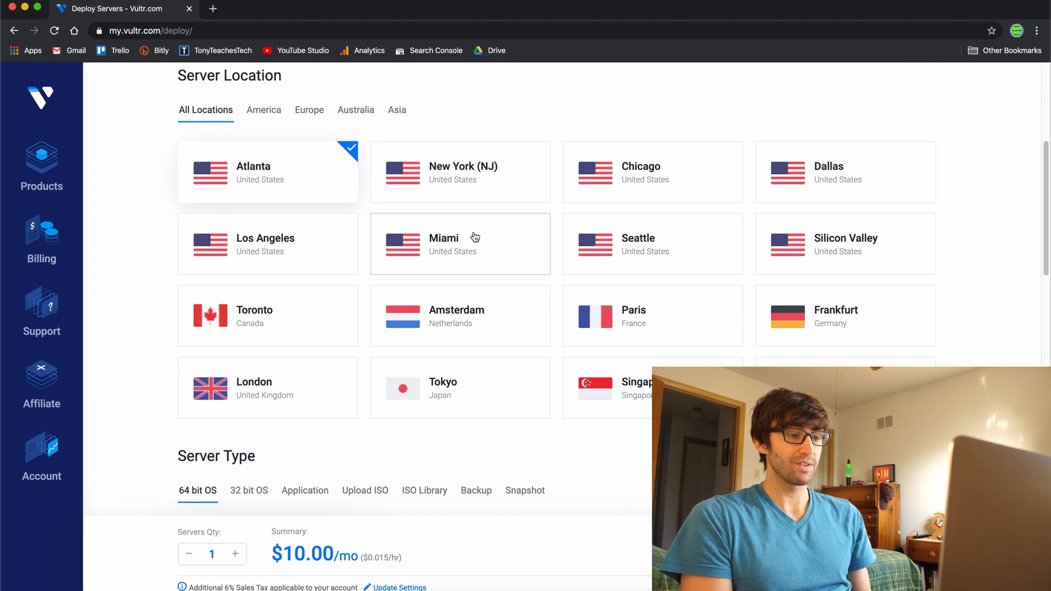
pyautogui.moveTo(460, 198)
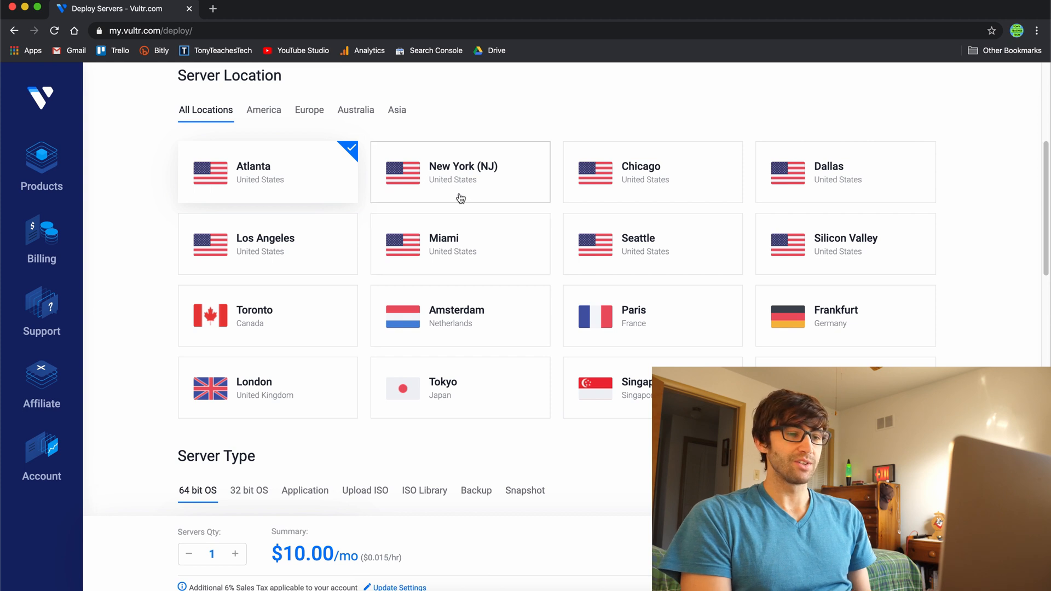
pyautogui.scroll(-3)
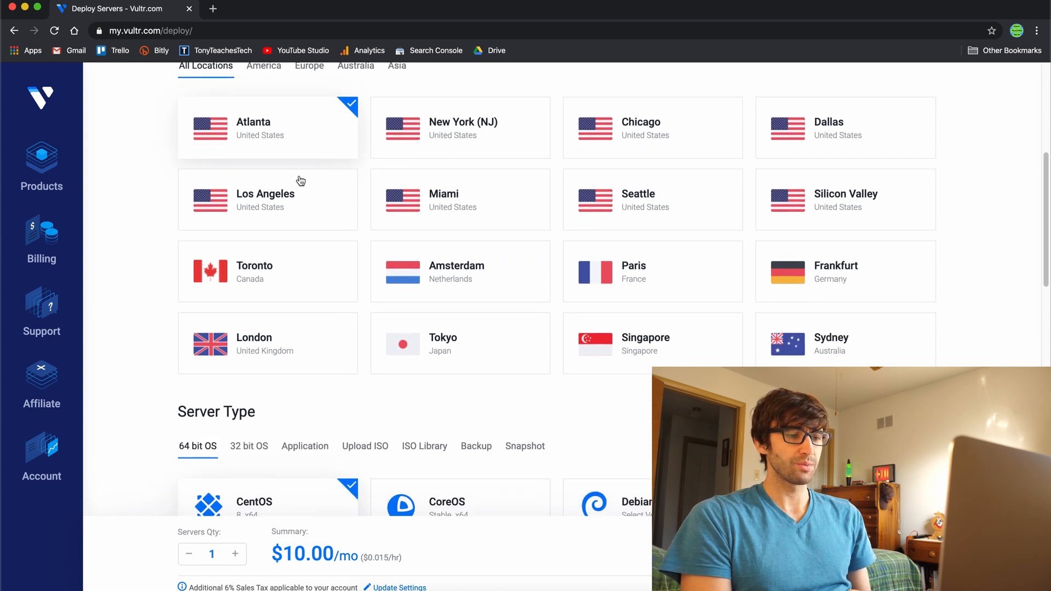
pyautogui.scroll(-3)
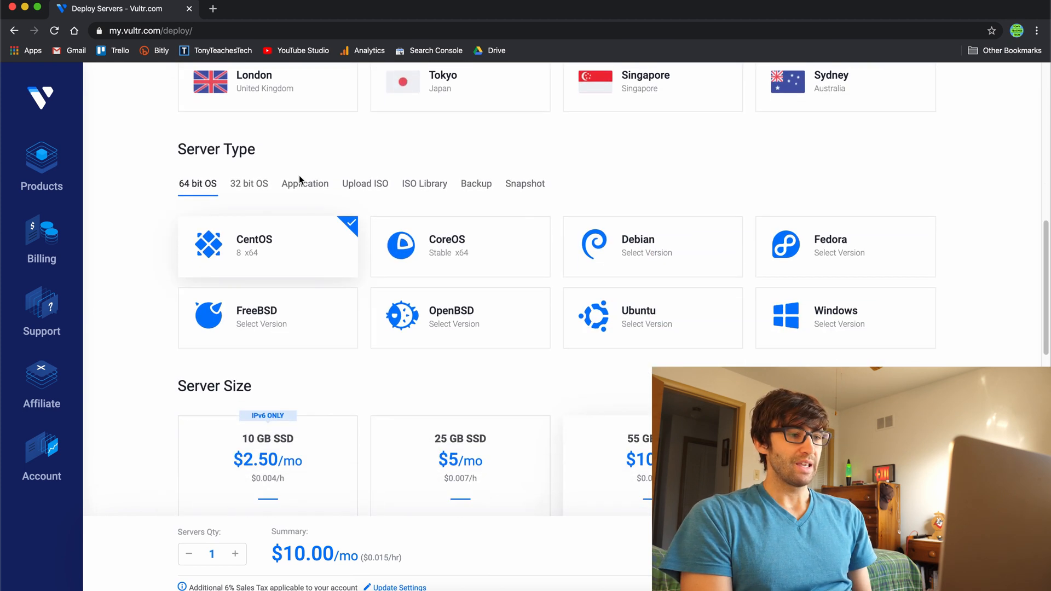
pyautogui.scroll(-3)
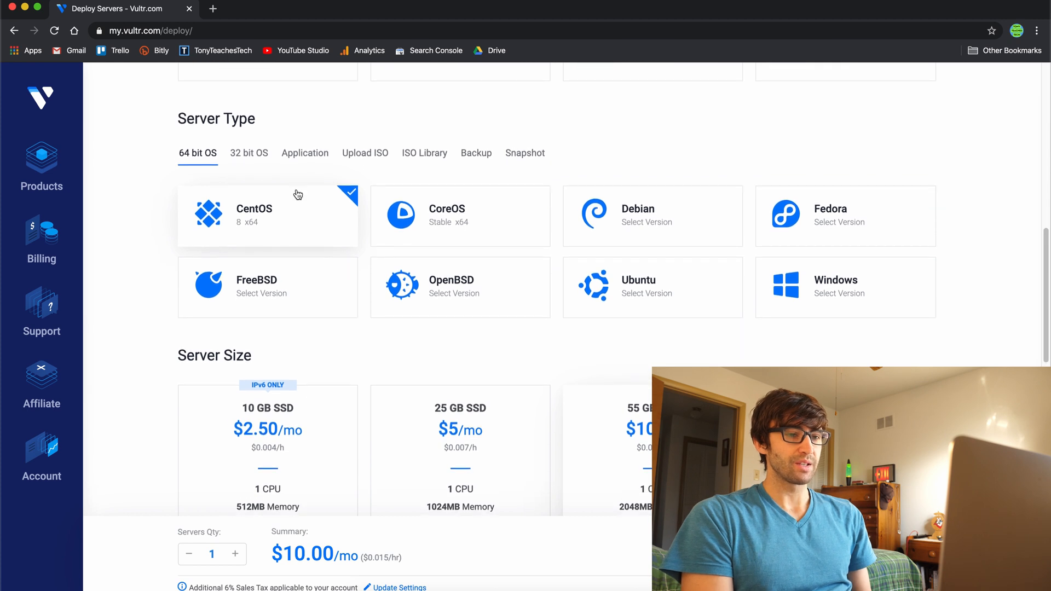
pyautogui.moveTo(942, 178)
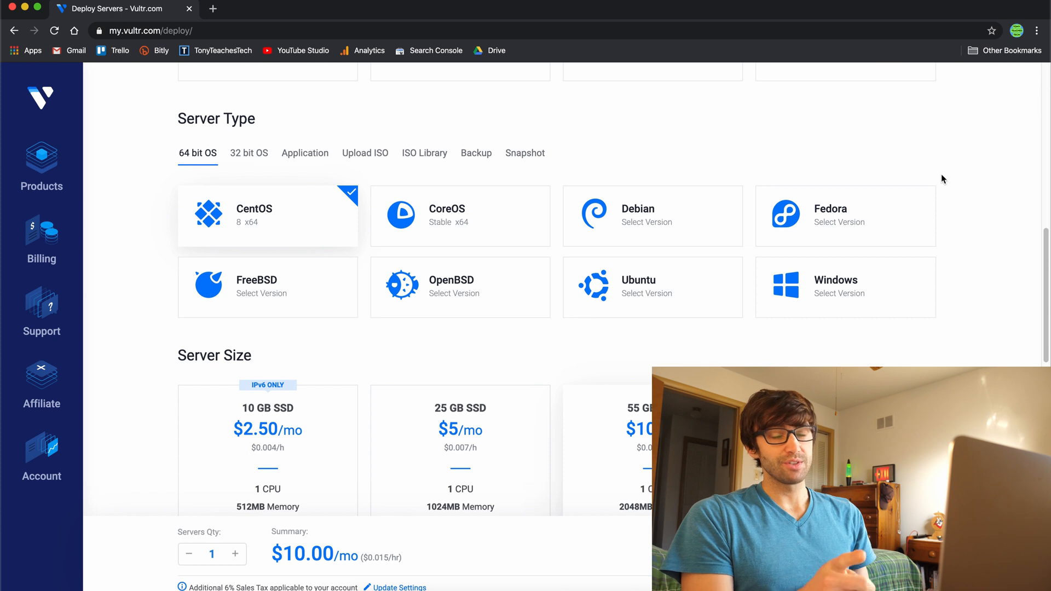
pyautogui.moveTo(235, 136)
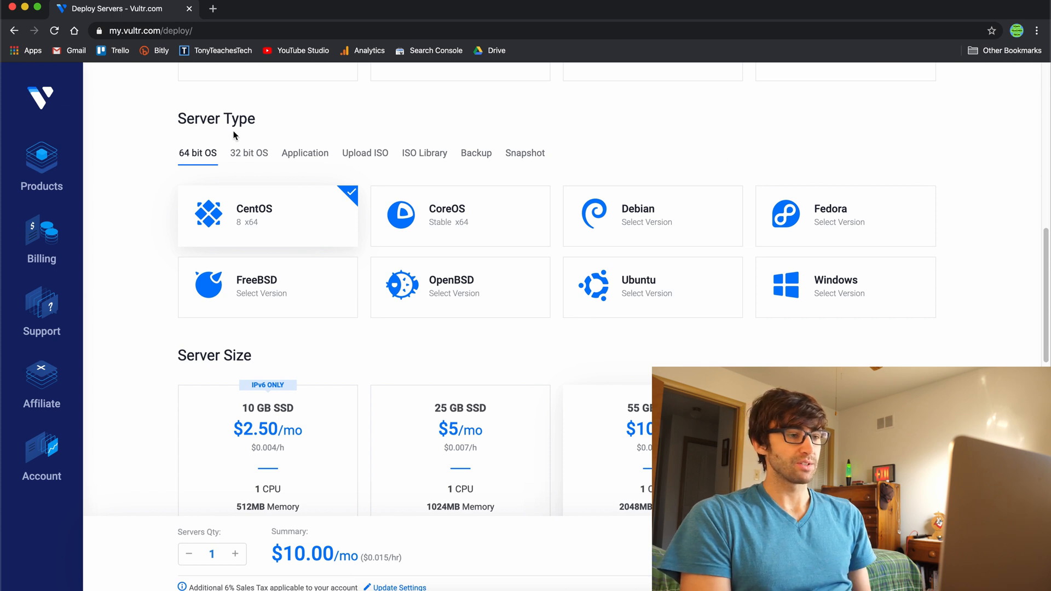
pyautogui.moveTo(309, 161)
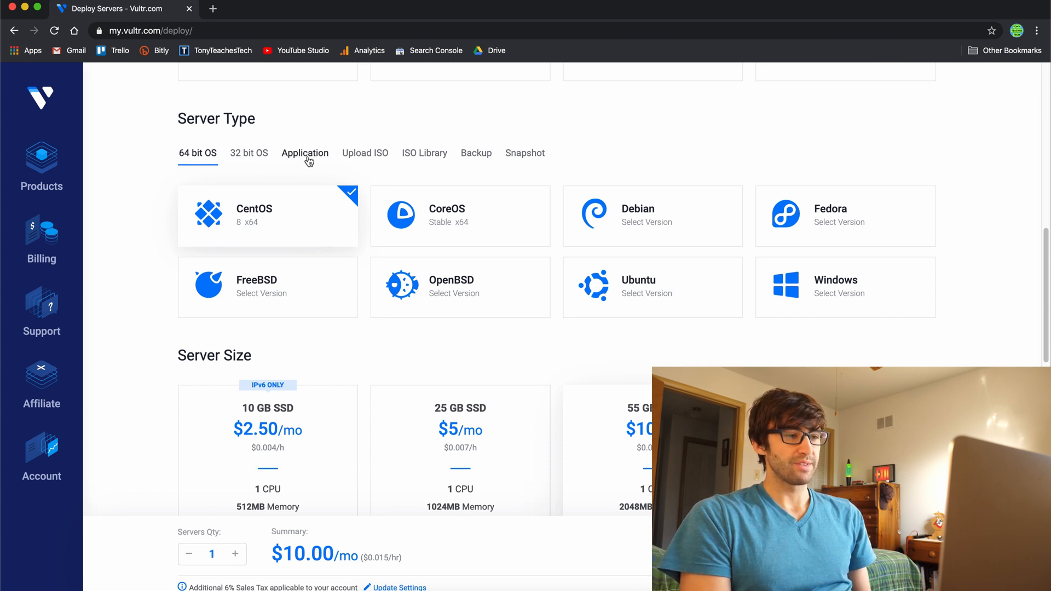
# - Choose the WordPress application image and move on to the $5/mo 25 GB SSD plan
pyautogui.click(305, 153)
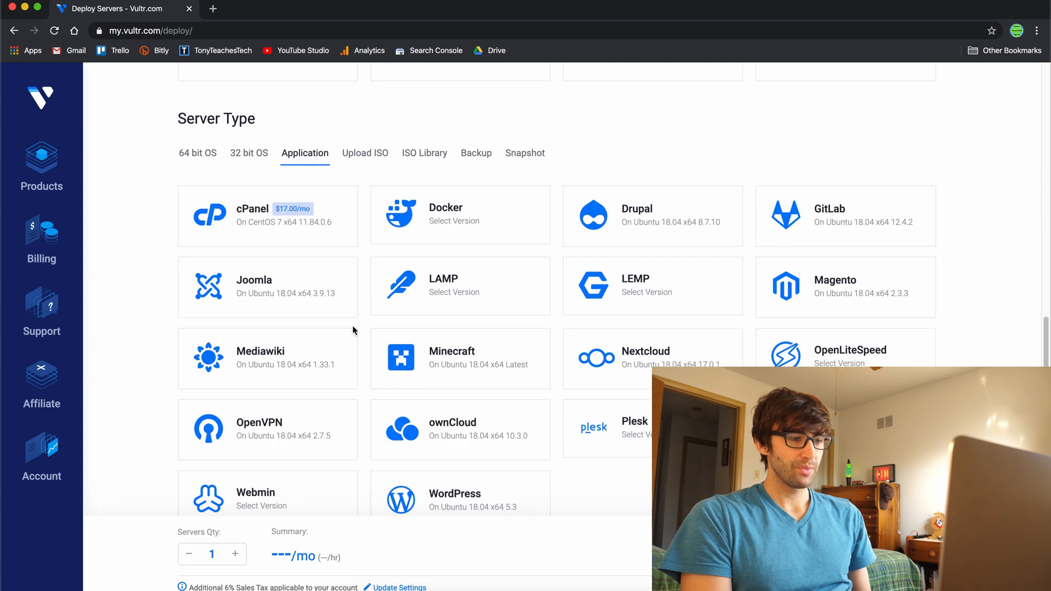
pyautogui.scroll(-3)
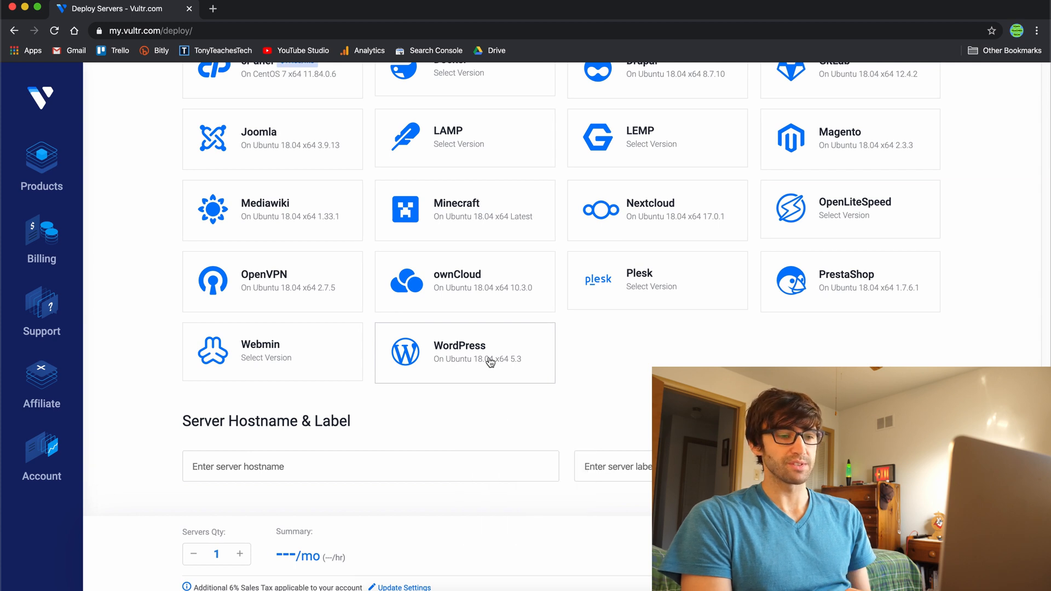
pyautogui.click(491, 360)
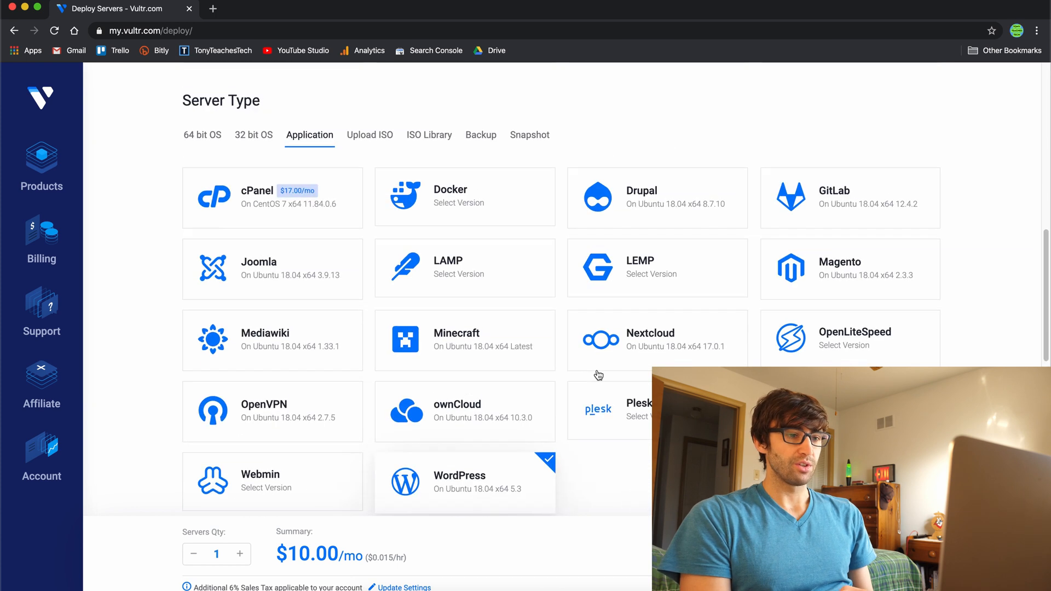
pyautogui.scroll(-3)
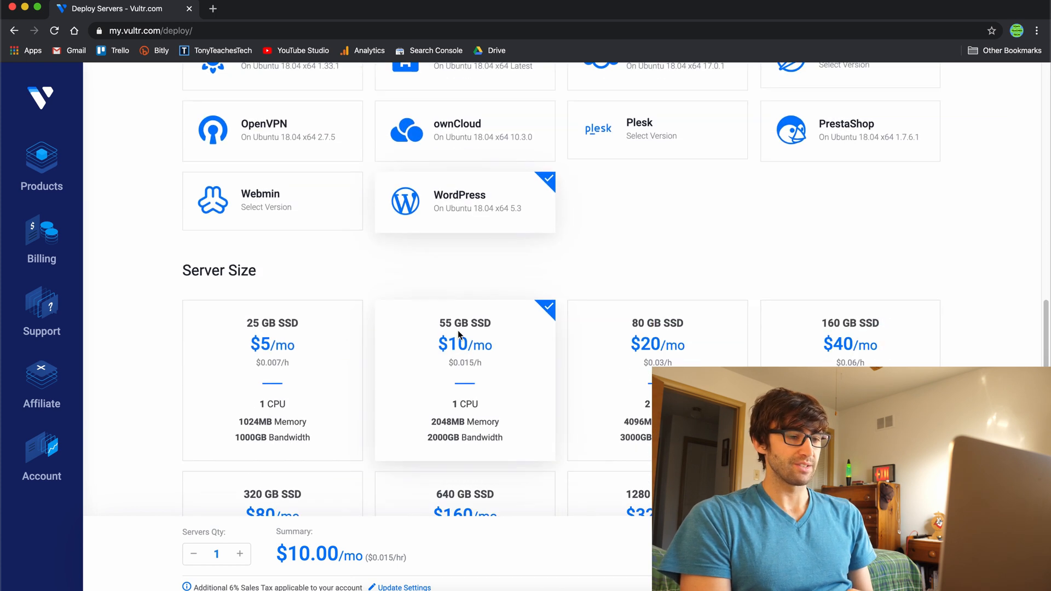
pyautogui.scroll(-3)
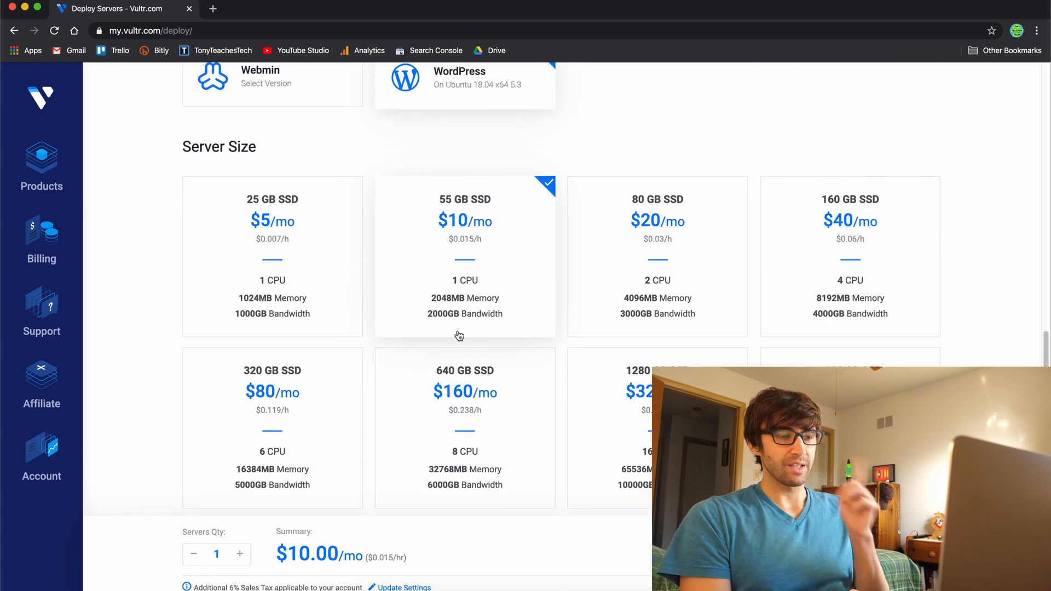
pyautogui.moveTo(295, 256)
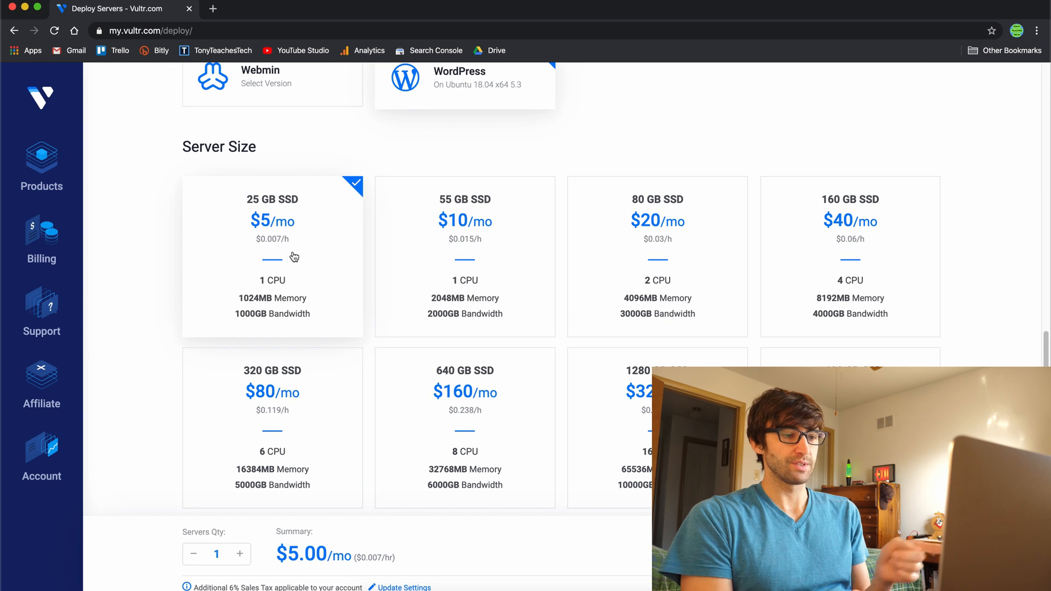
pyautogui.scroll(-3)
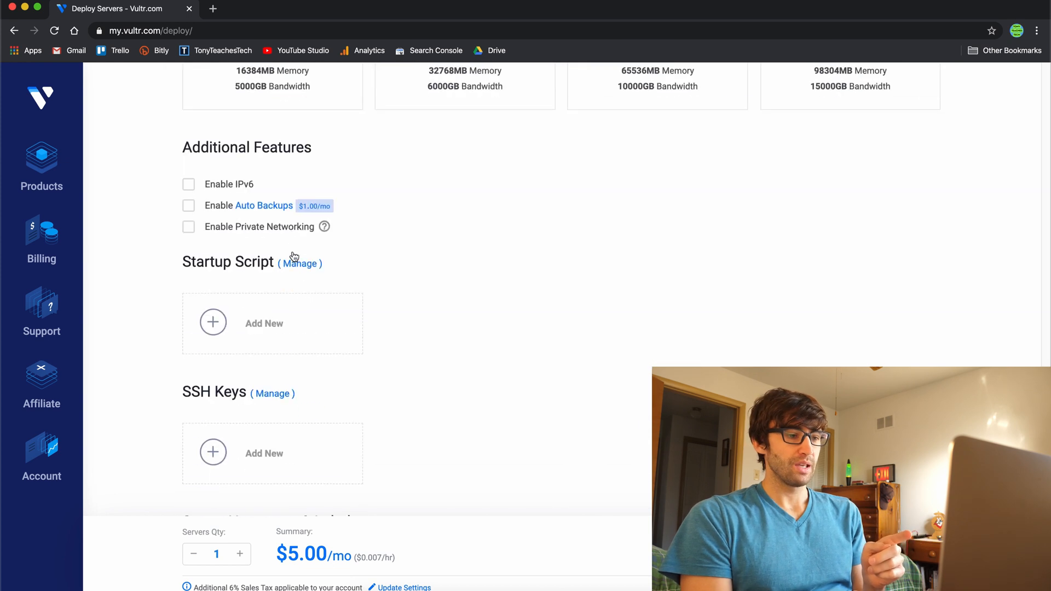
pyautogui.moveTo(243, 216)
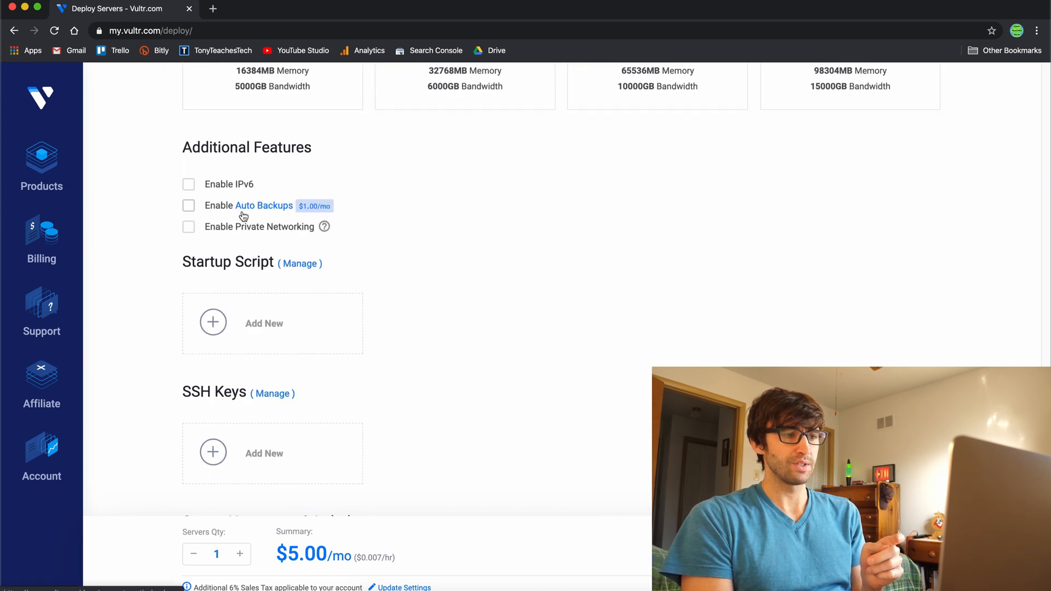
pyautogui.moveTo(201, 238)
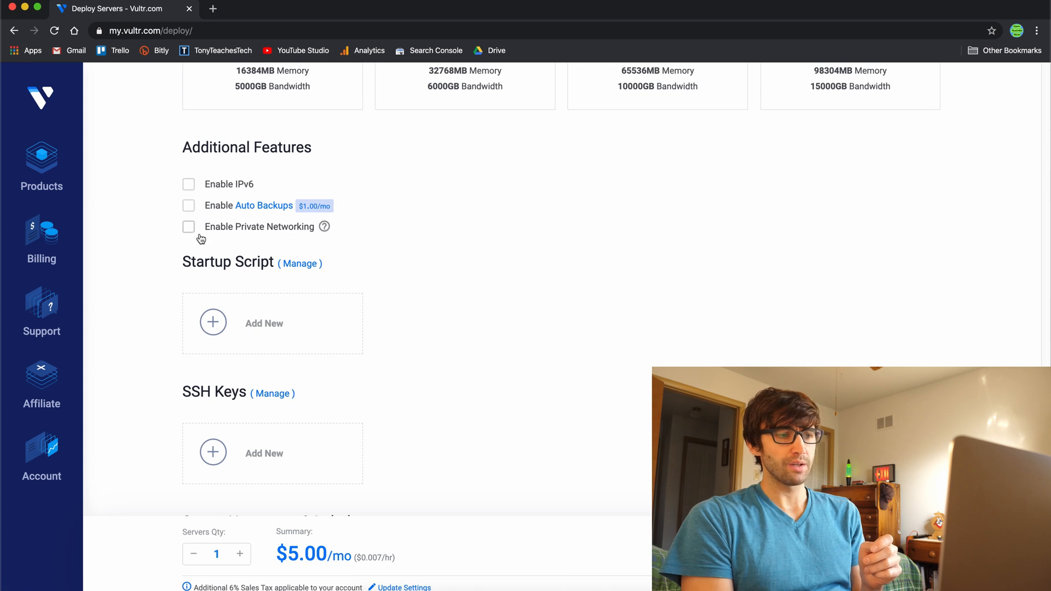
pyautogui.scroll(-3)
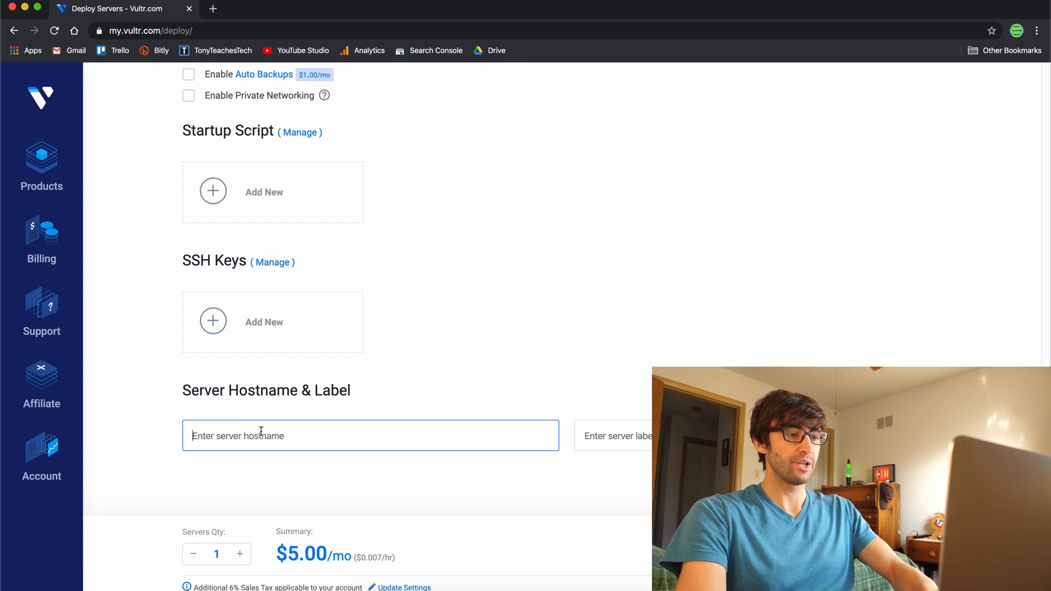
# - Enter tonytravels.com as the server hostname, which also fills in the label
pyautogui.write('tonytravels.')
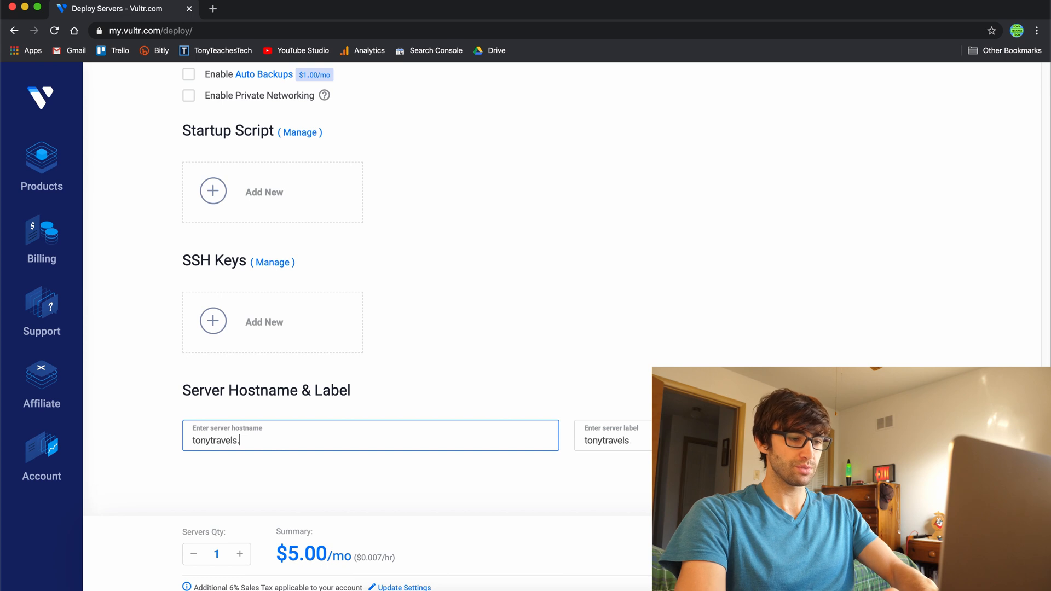
pyautogui.write('com')
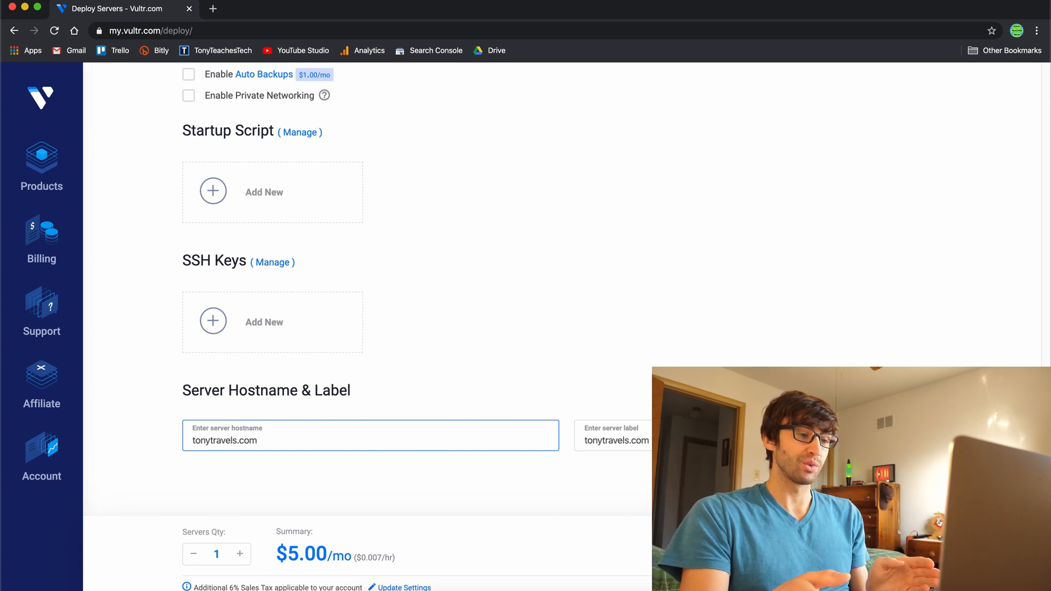
pyautogui.moveTo(643, 561)
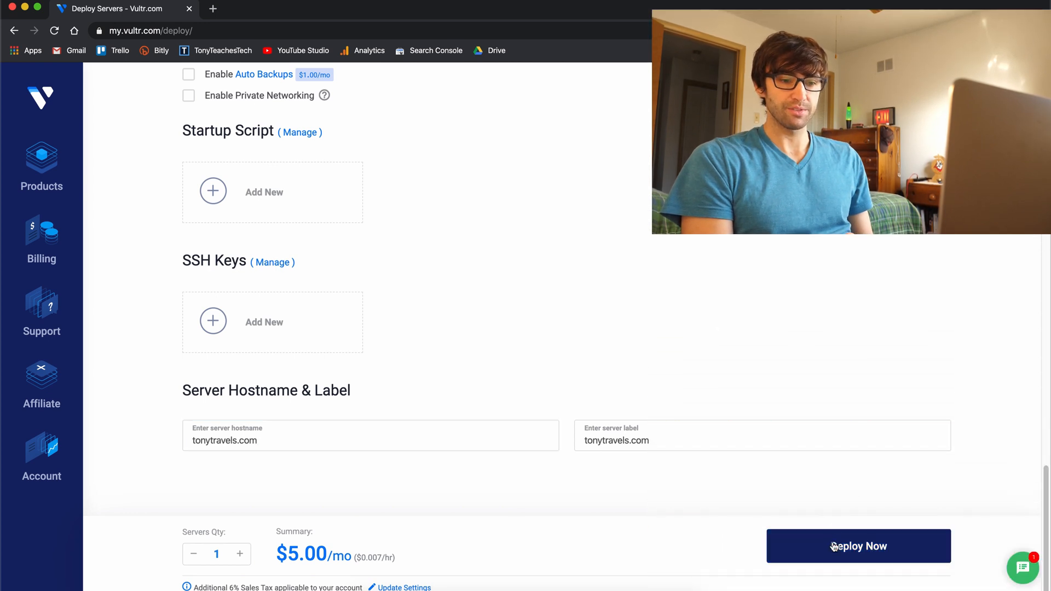
# - Launch the WordPress server and watch tonytravels.com install in the instances list
pyautogui.click(858, 546)
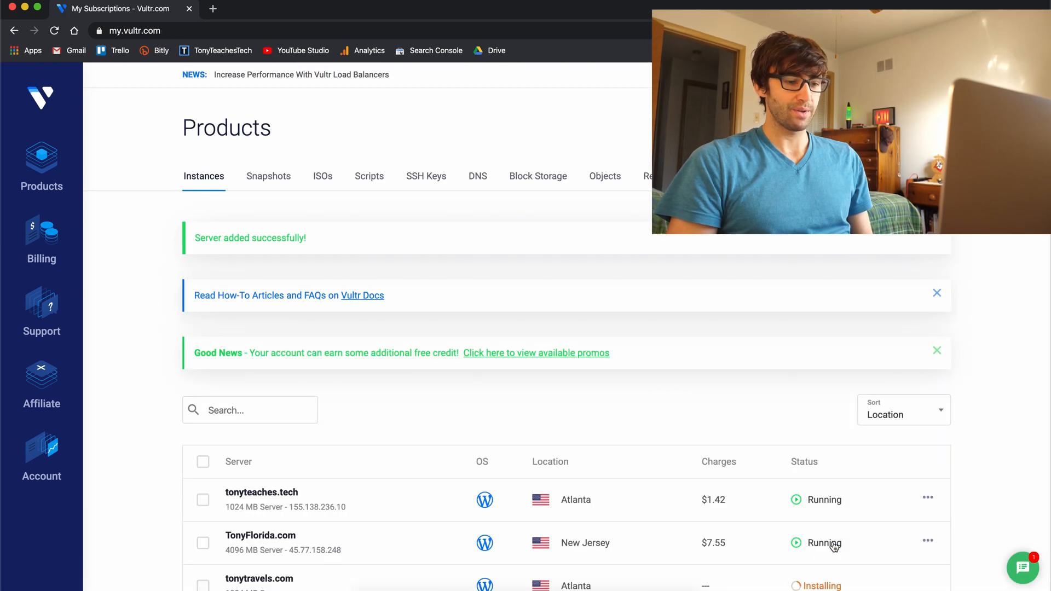
pyautogui.scroll(-3)
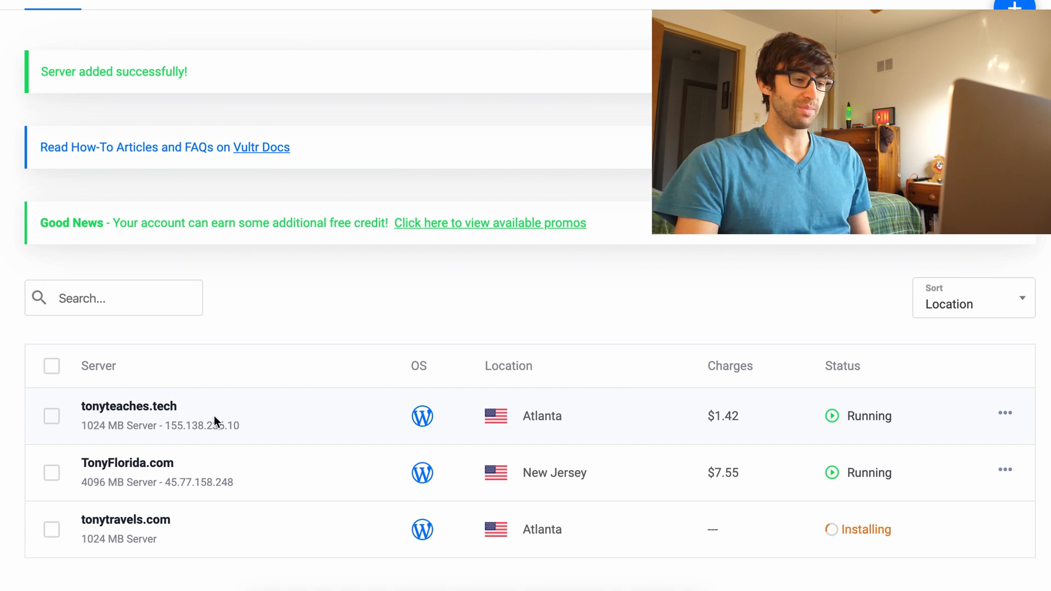
pyautogui.moveTo(183, 477)
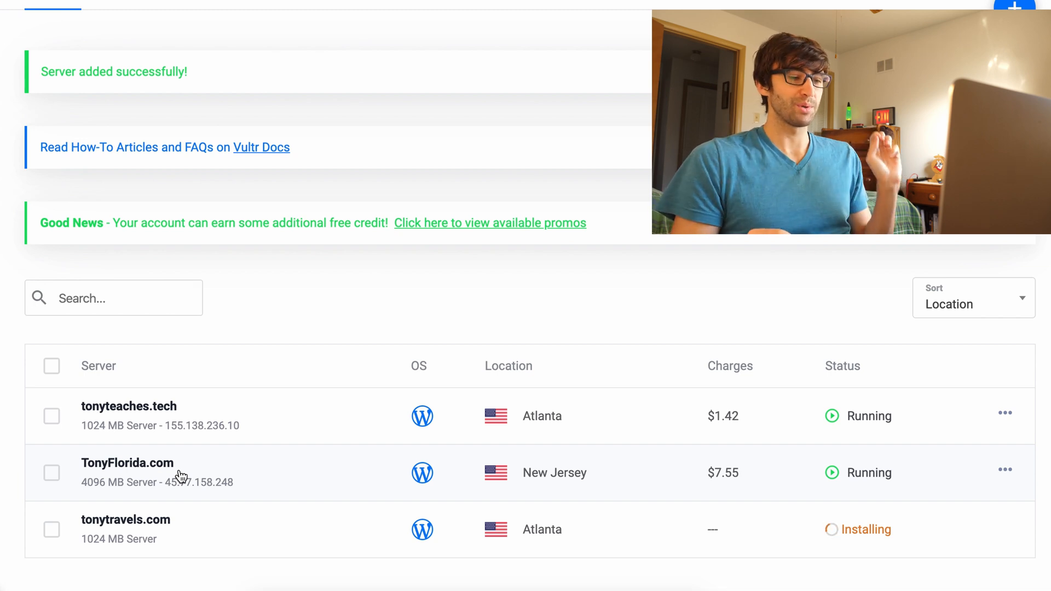
pyautogui.moveTo(194, 421)
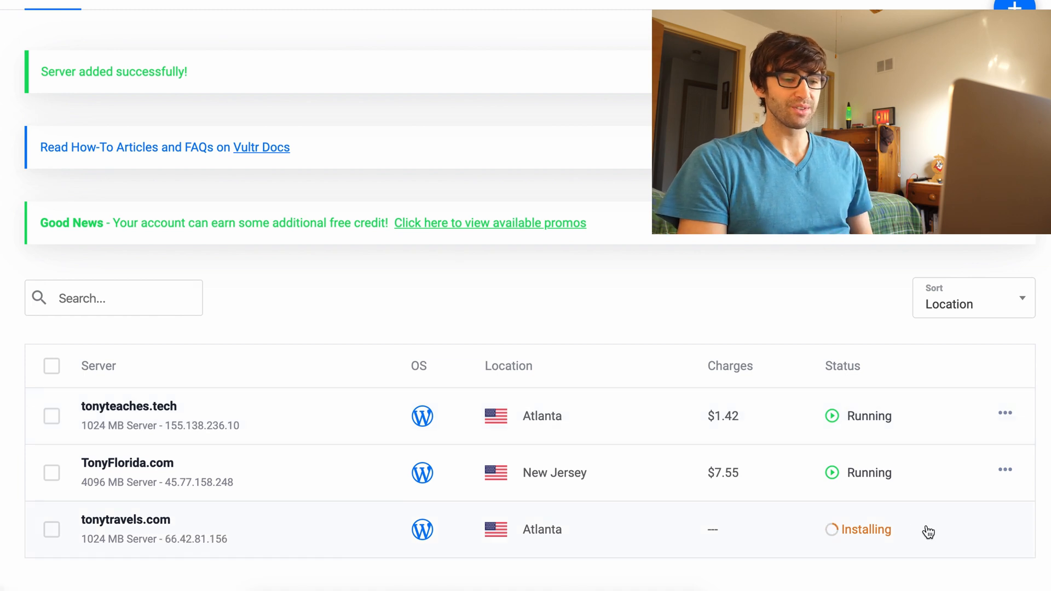
pyautogui.moveTo(918, 552)
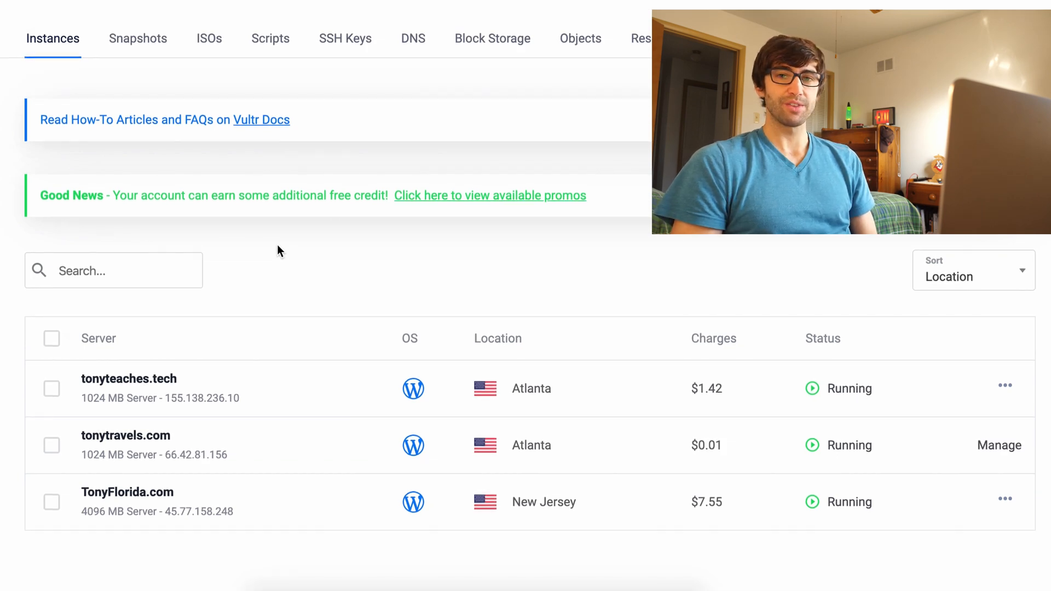
pyautogui.moveTo(268, 340)
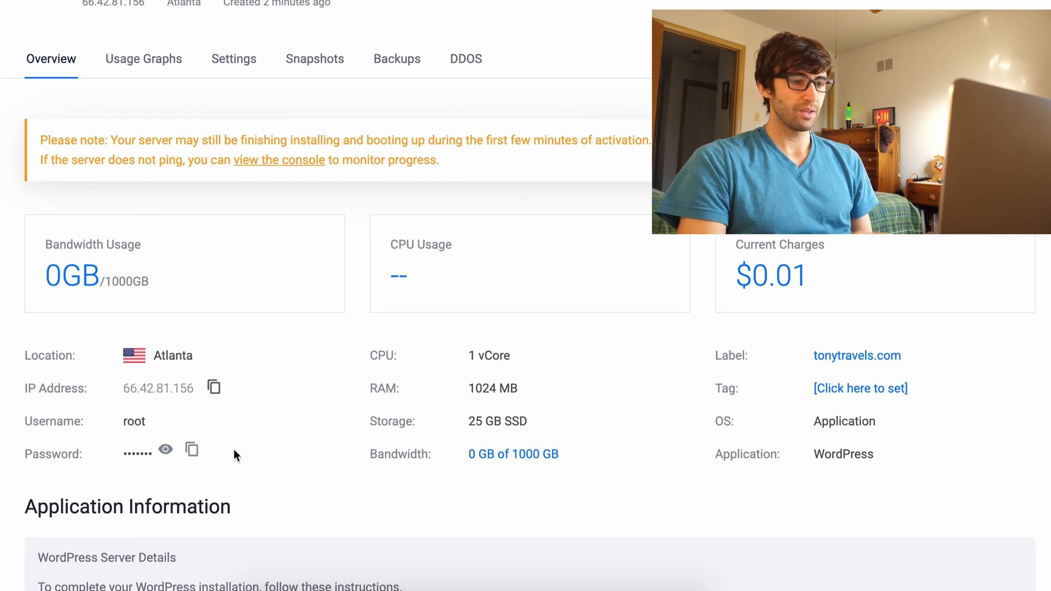
# - Scroll the tonytravels.com overview down to the WordPress admin login details
pyautogui.scroll(-3)
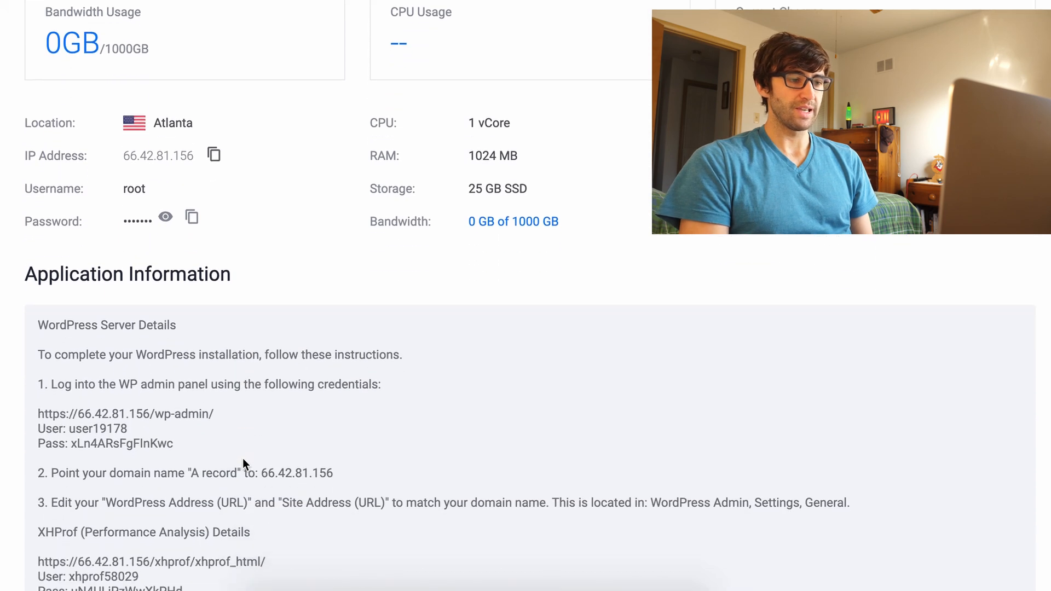
pyautogui.scroll(-3)
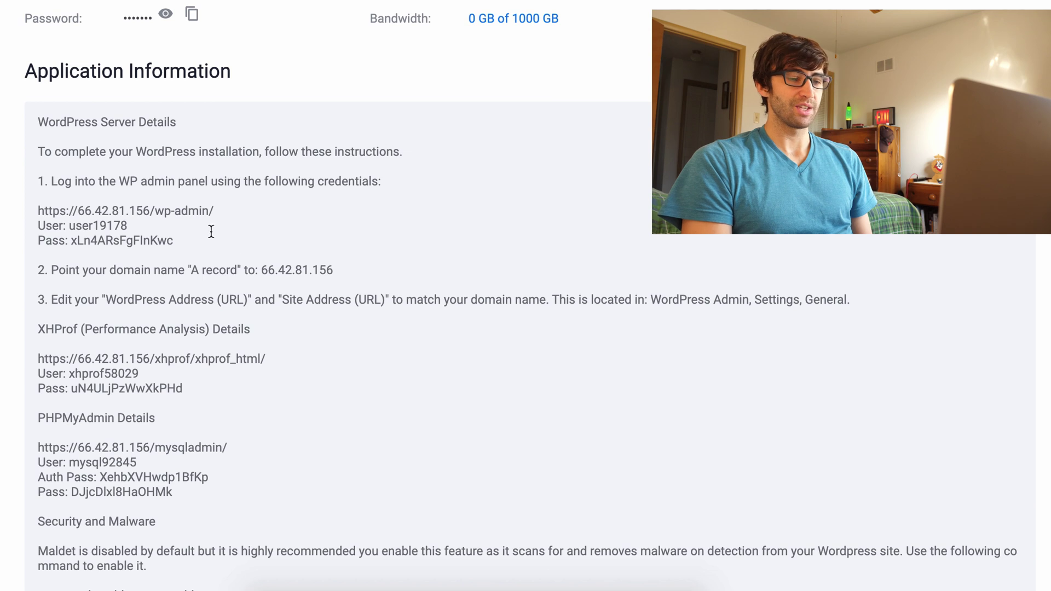
pyautogui.scroll(-3)
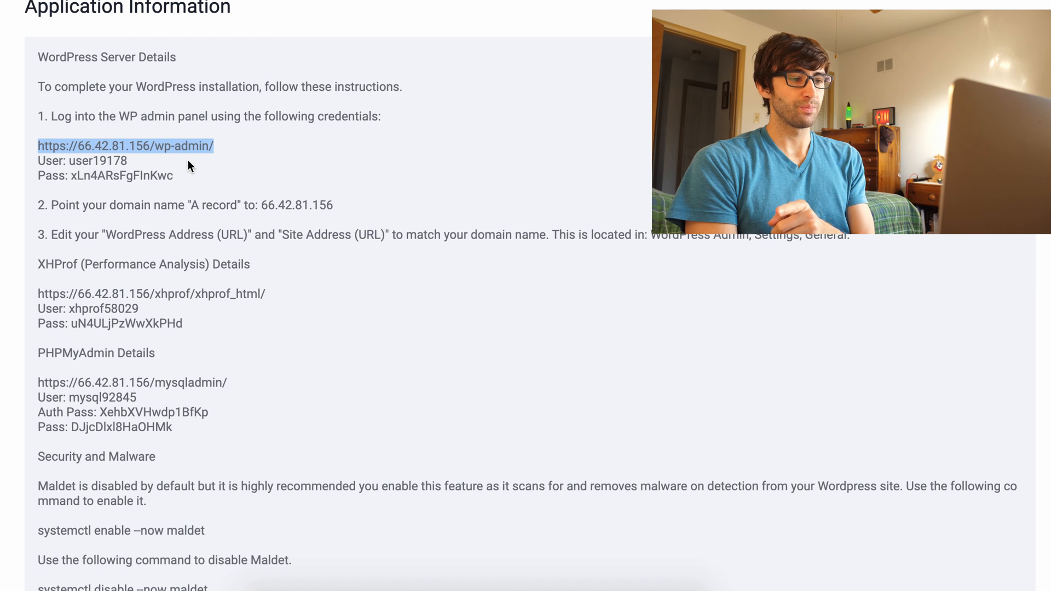
pyautogui.moveTo(171, 161)
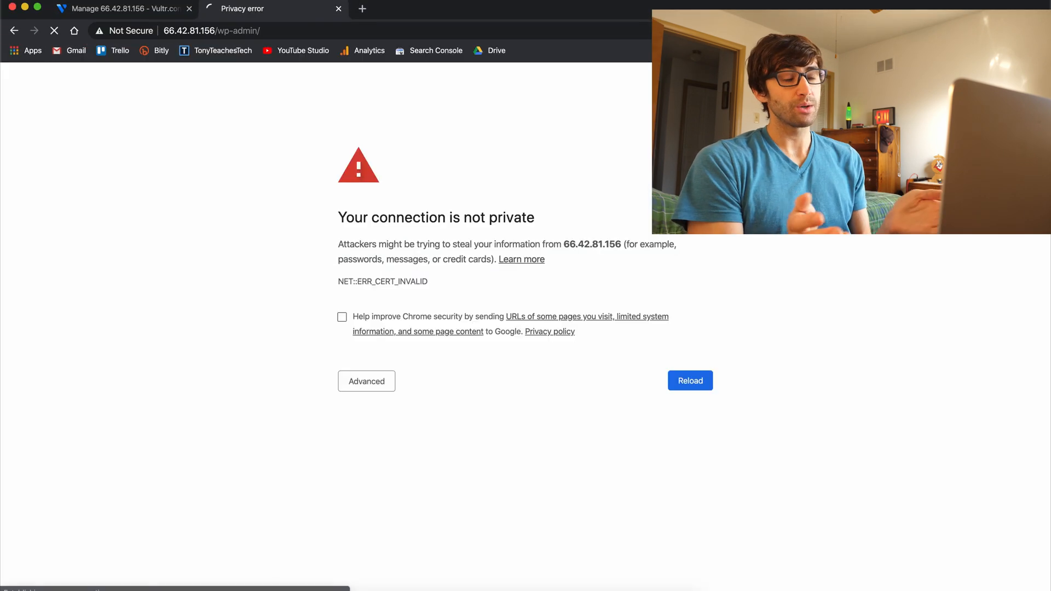
# - Bypass the insecure warning and sign in at the server's wp-admin with the Vultr credentials
pyautogui.click(366, 381)
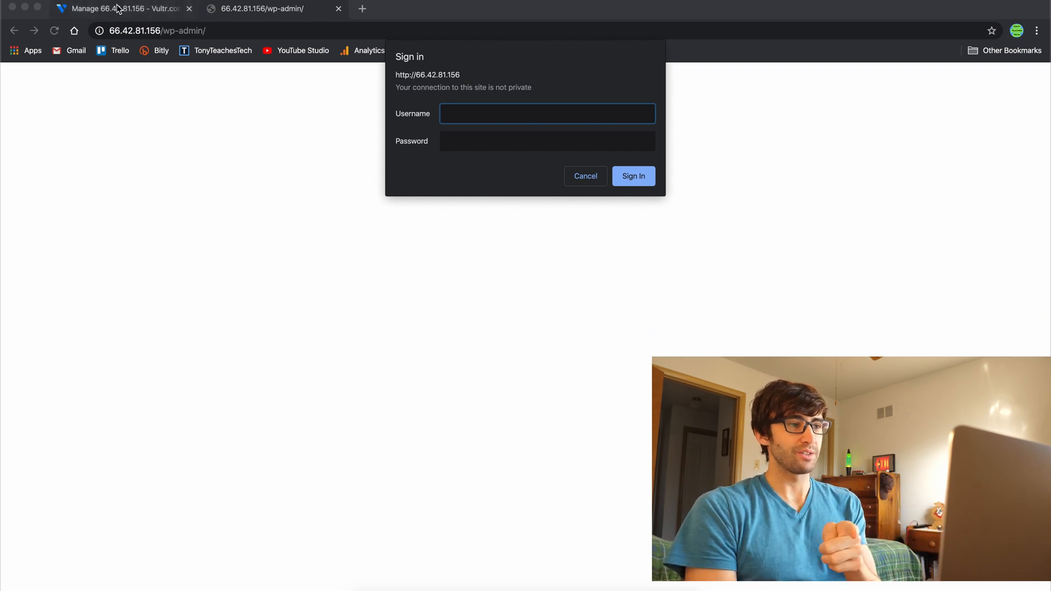
pyautogui.click(120, 8)
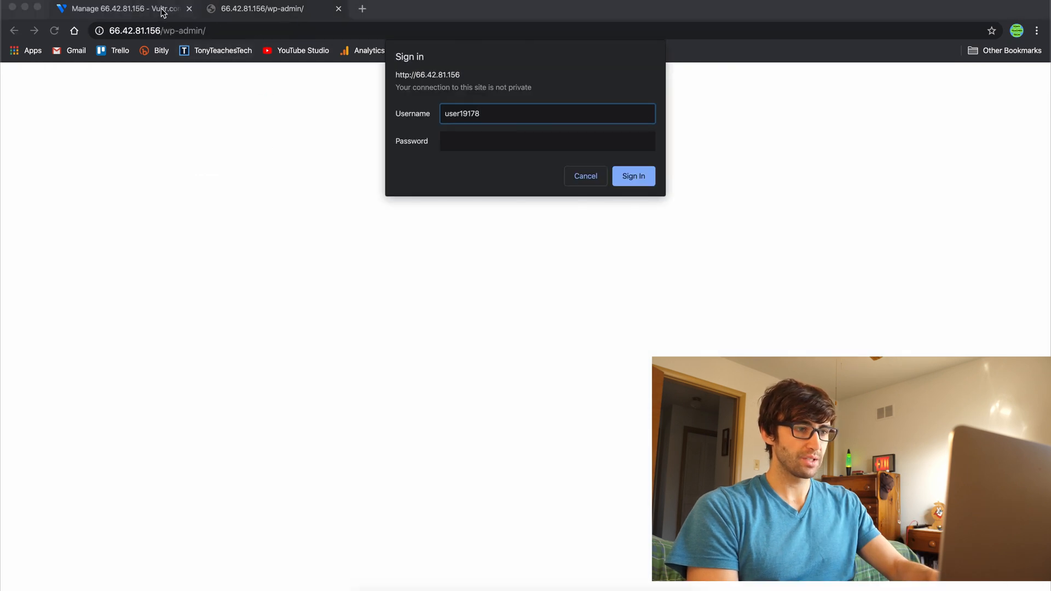
pyautogui.click(120, 9)
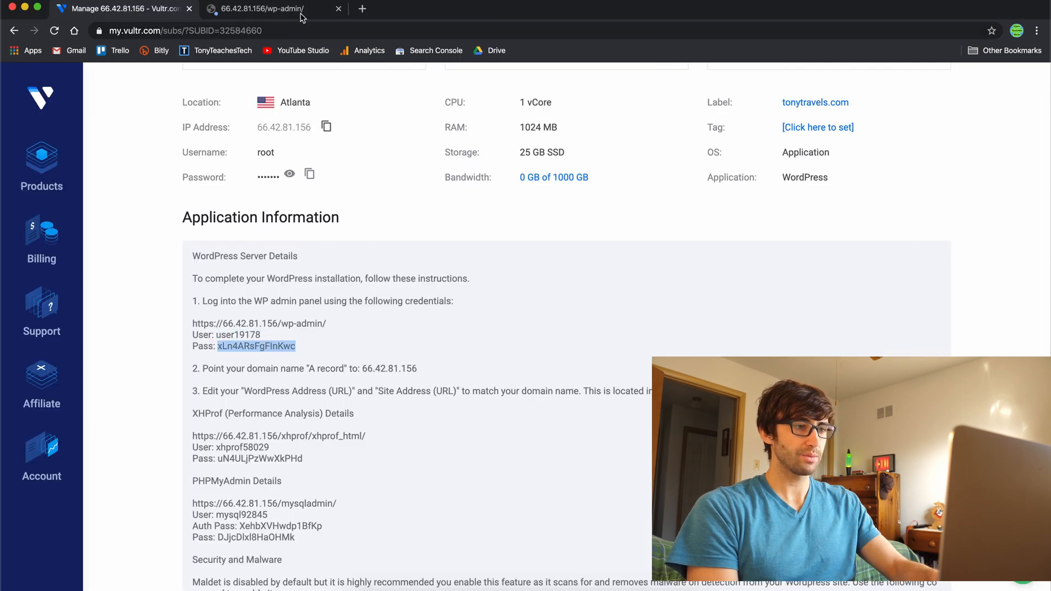
pyautogui.click(272, 9)
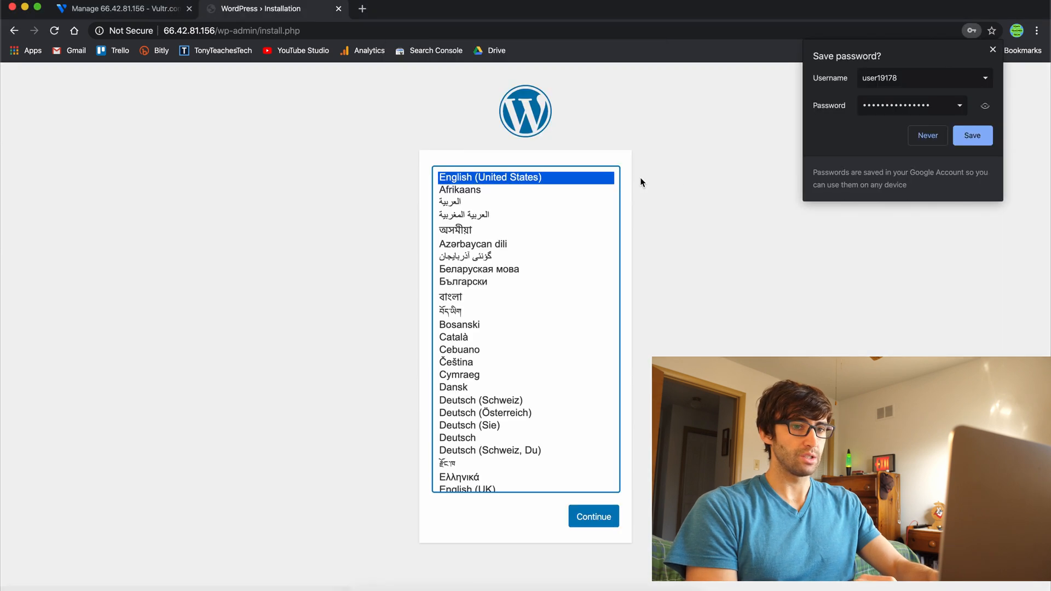
pyautogui.moveTo(691, 183)
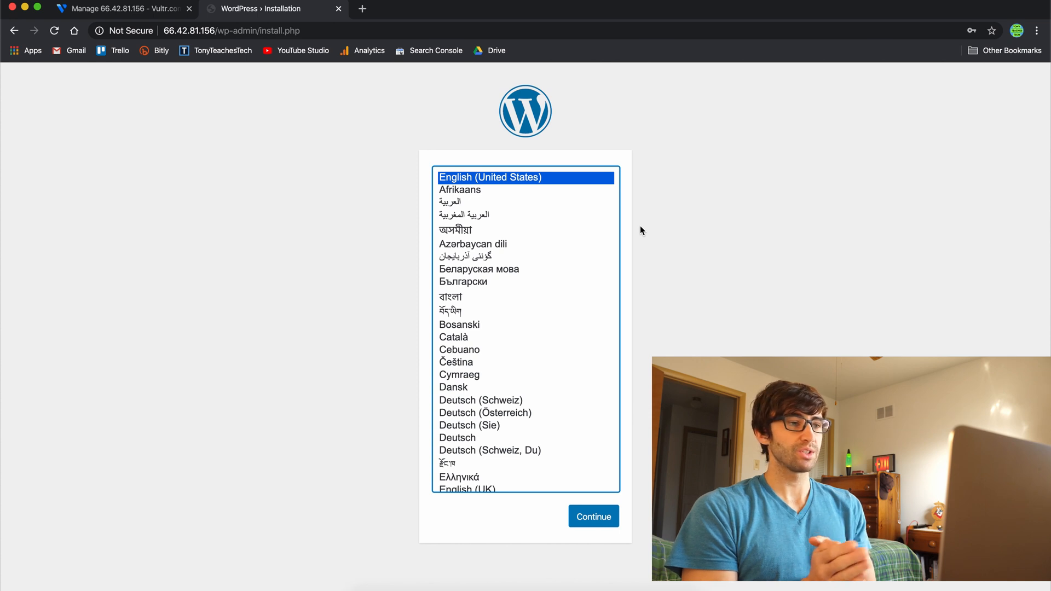
pyautogui.click(175, 31)
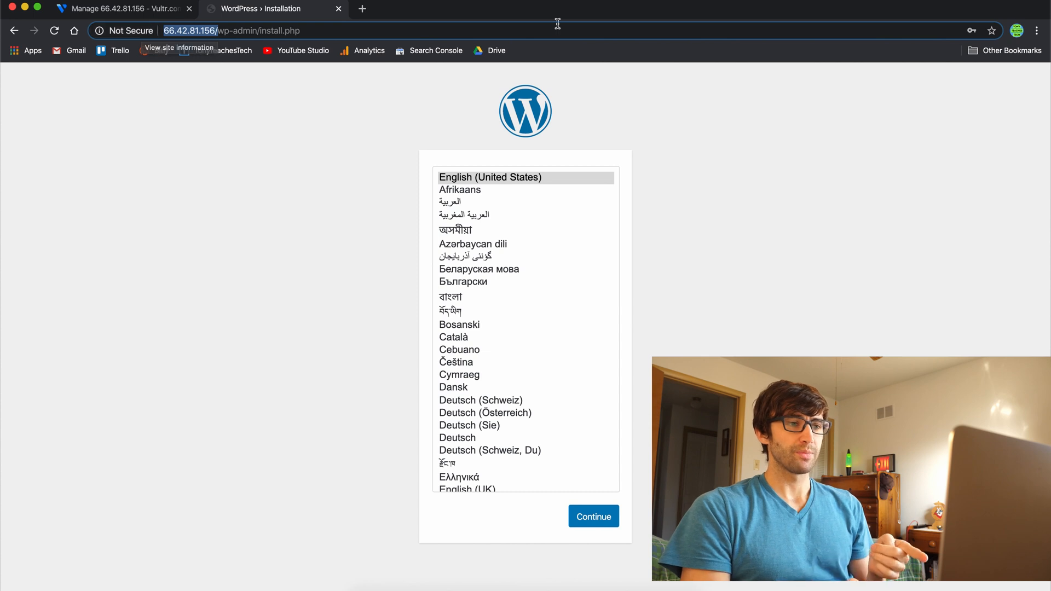
pyautogui.click(1017, 30)
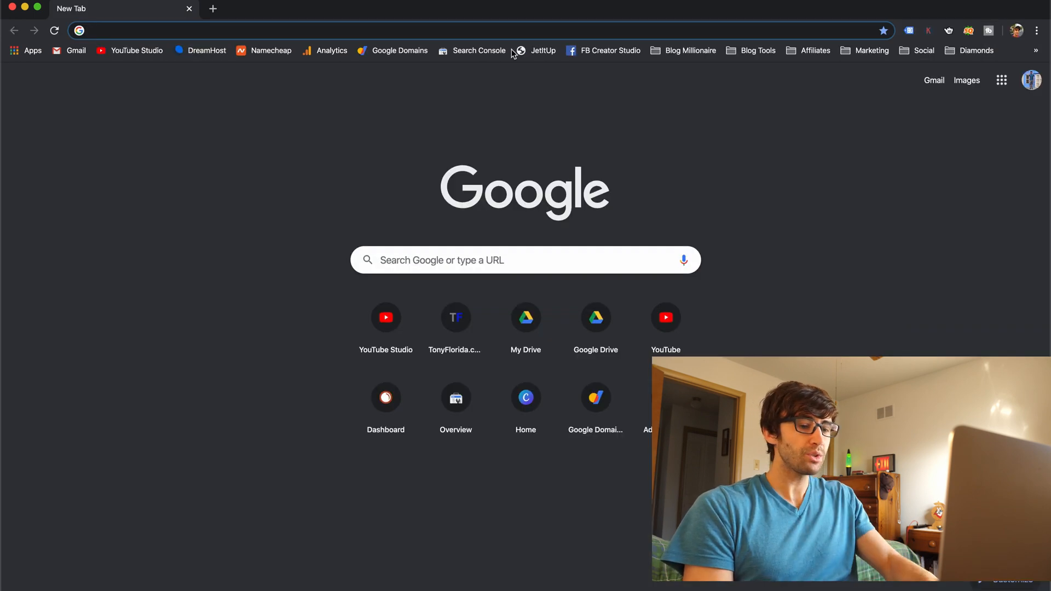
# - Go from Google Domains' My domains to the tonytravels.com DNS settings
pyautogui.click(398, 50)
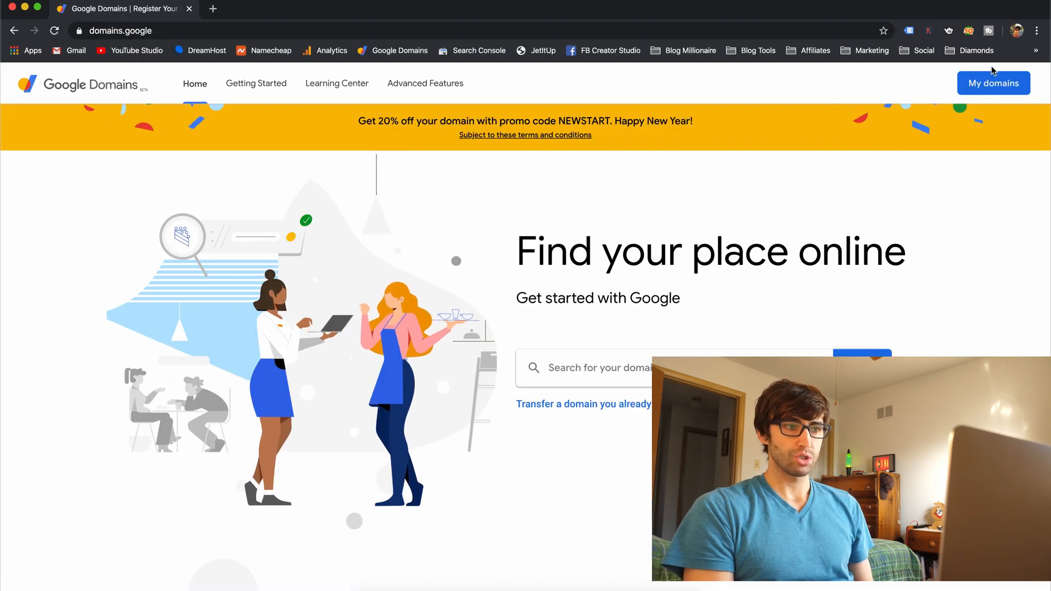
pyautogui.click(993, 83)
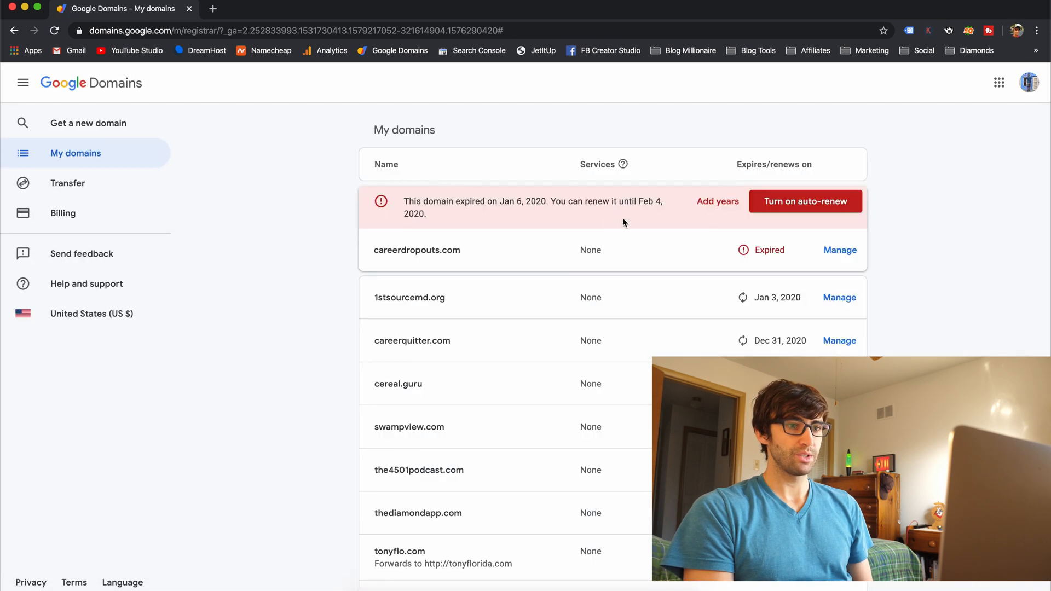
pyautogui.scroll(-3)
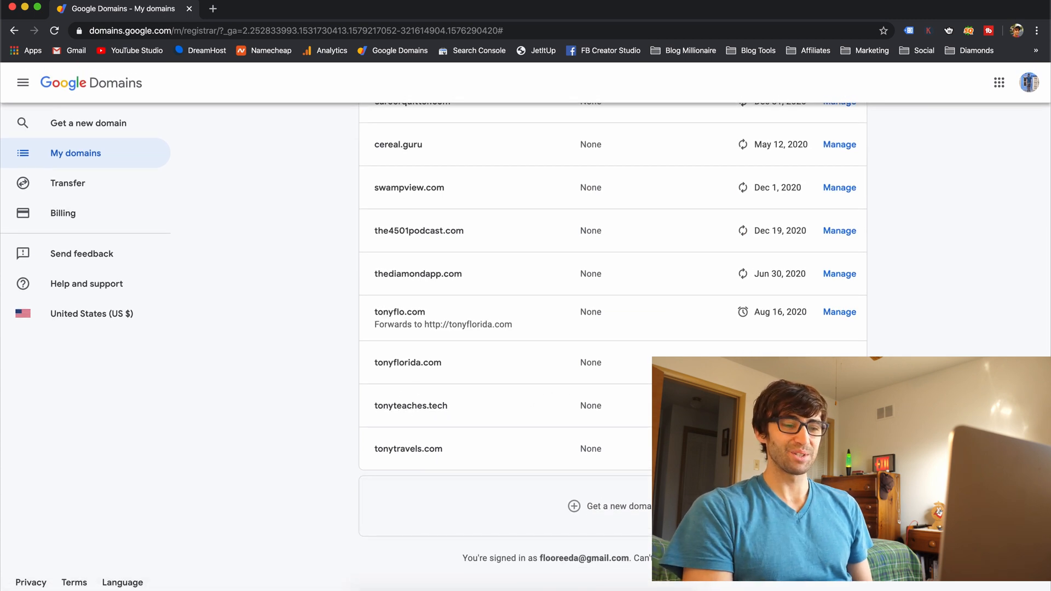
pyautogui.click(408, 448)
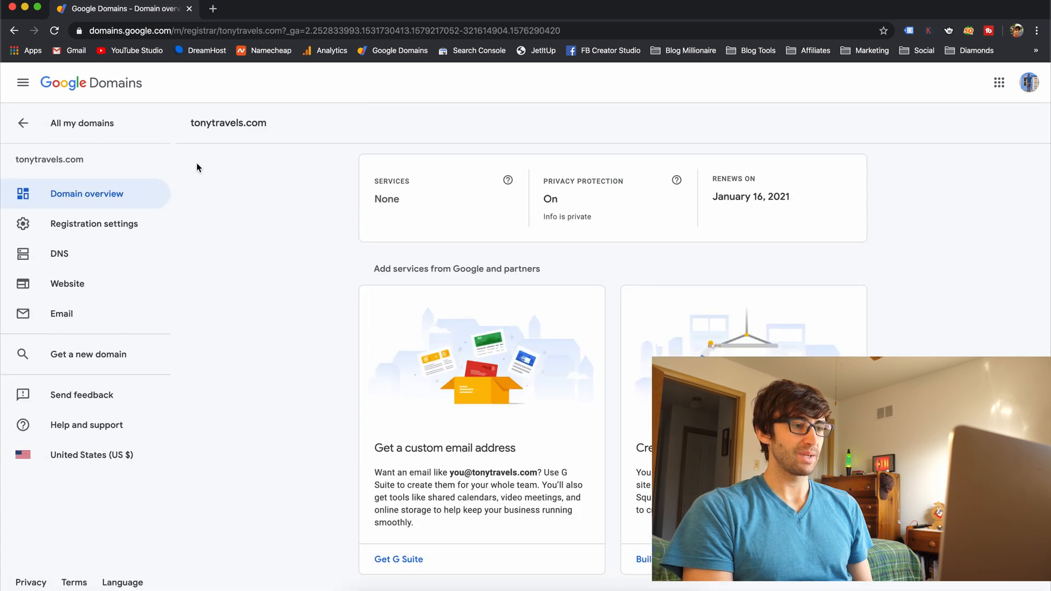
pyautogui.scroll(-3)
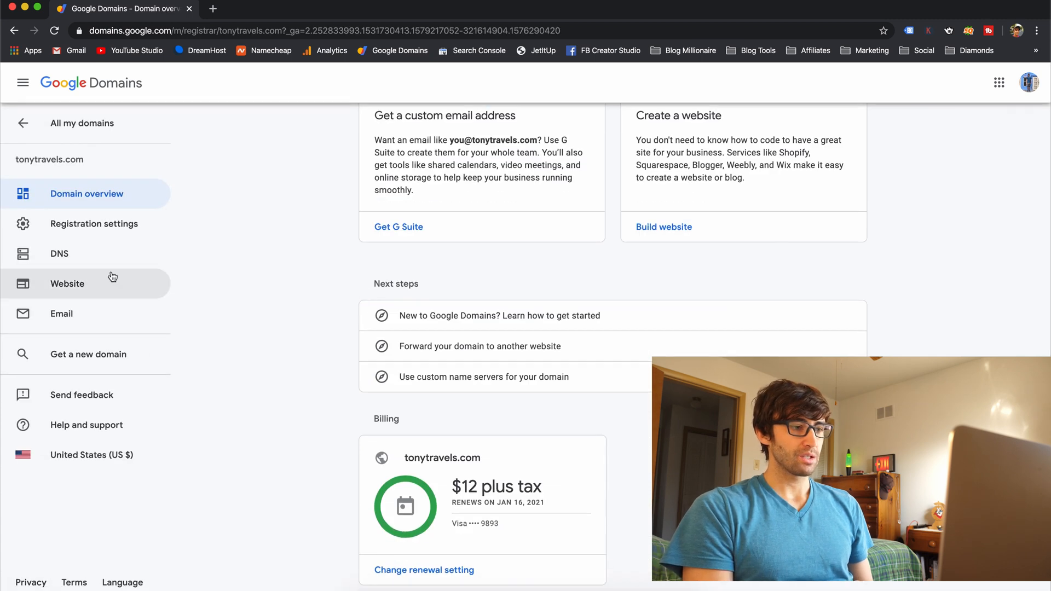
pyautogui.click(59, 254)
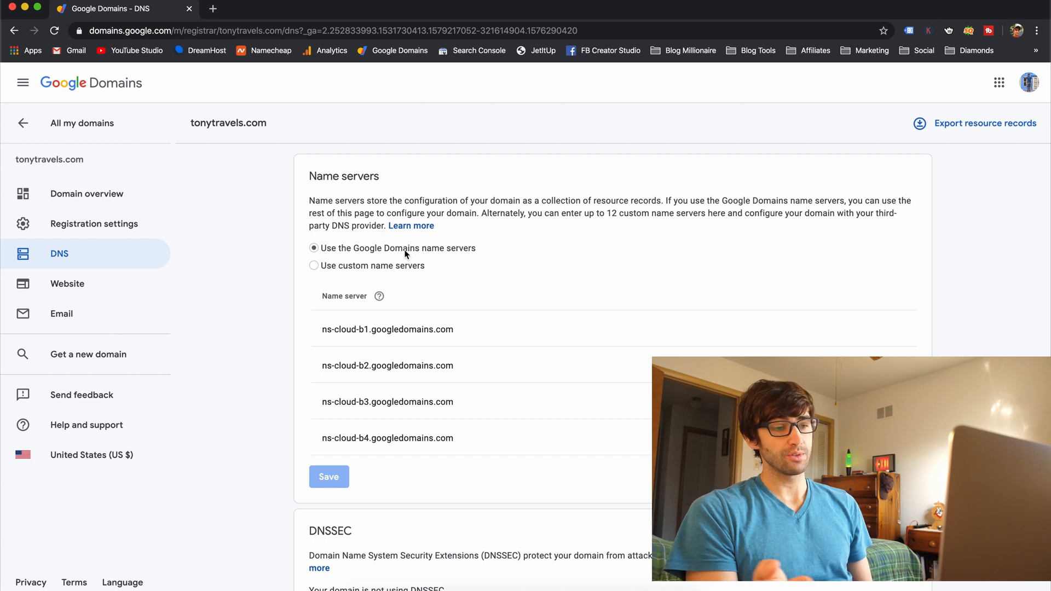
# - Scroll the DNS page and recheck Vultr's instructions for pointing the A record
pyautogui.scroll(-3)
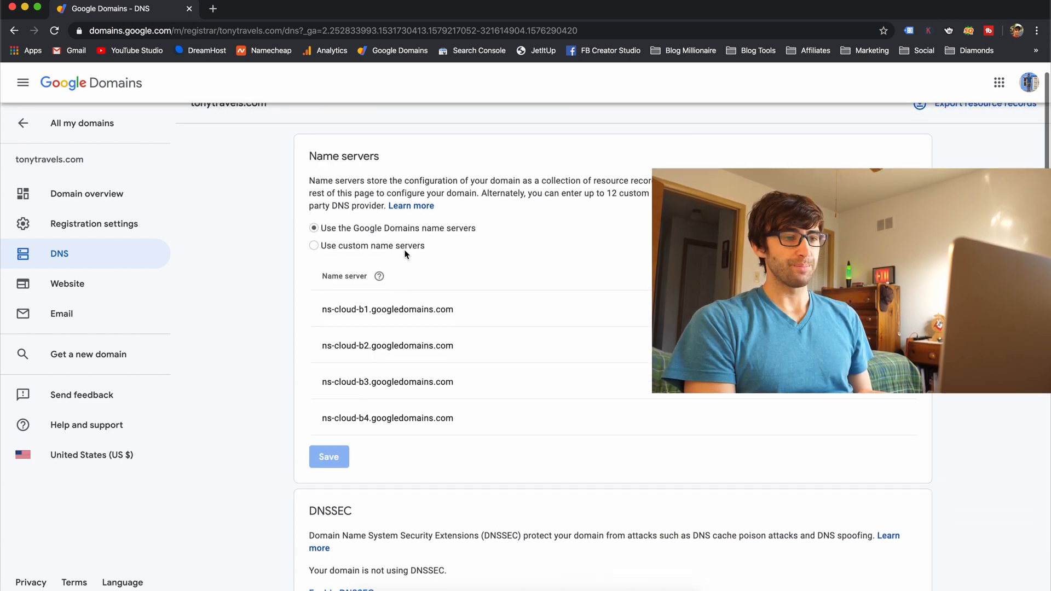
pyautogui.scroll(-3)
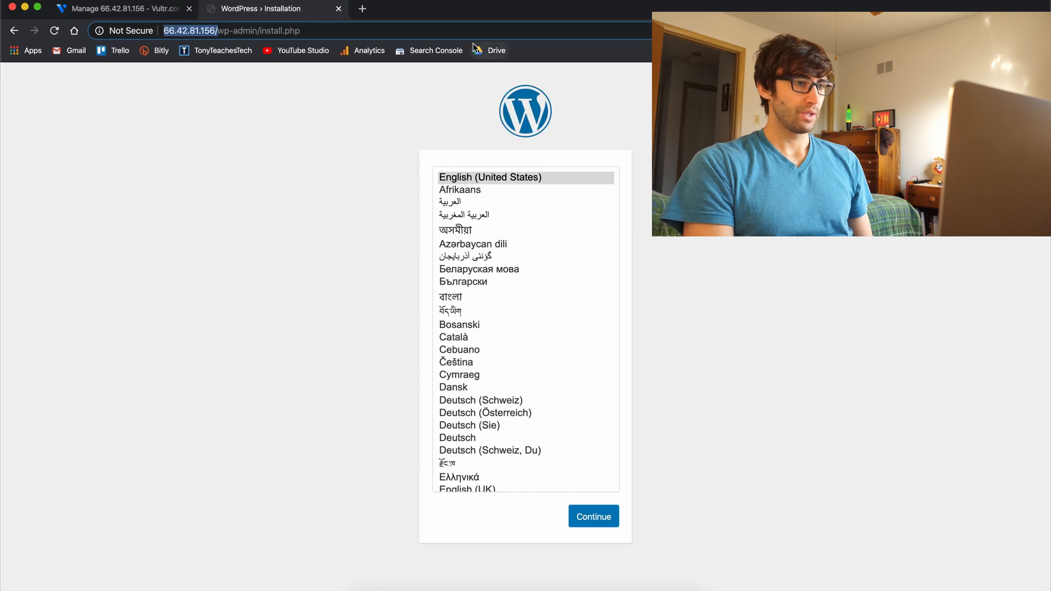
pyautogui.click(98, 9)
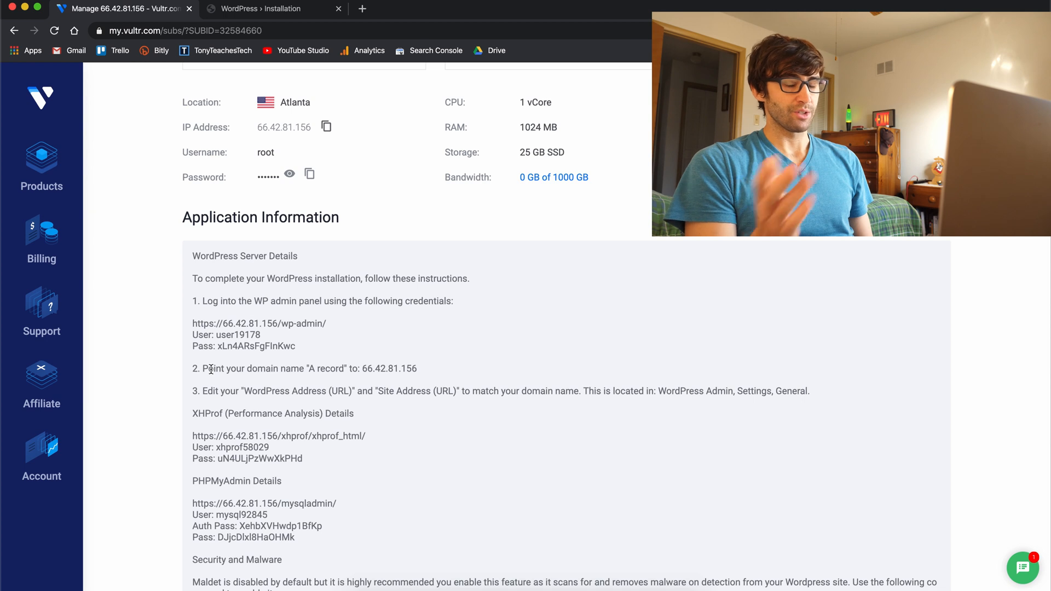
pyautogui.moveTo(300, 372)
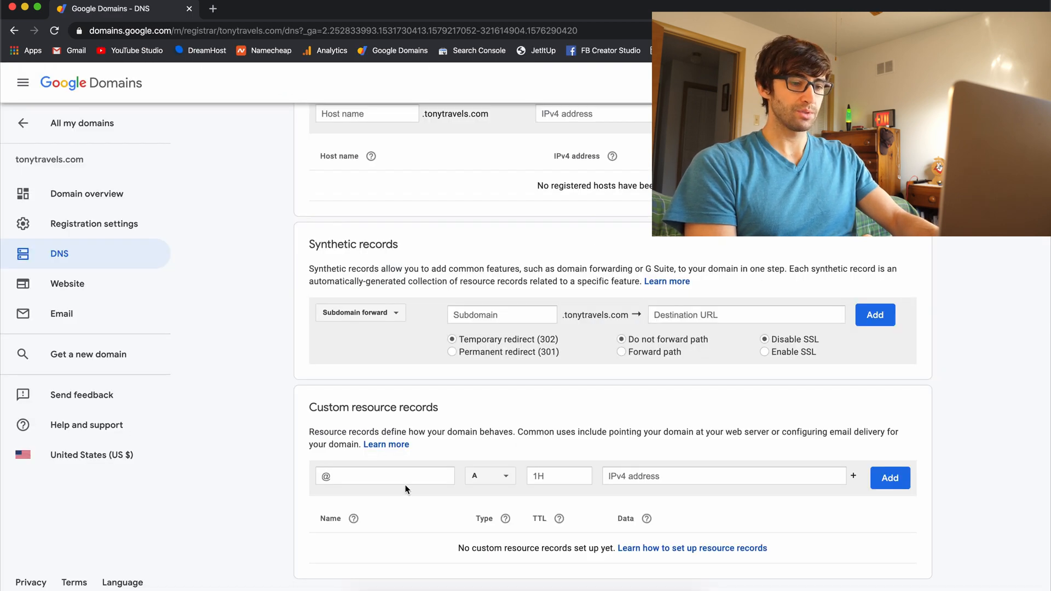
# - Add an A record for tonytravels.com pointing to 66.42.81.156
pyautogui.click(723, 476)
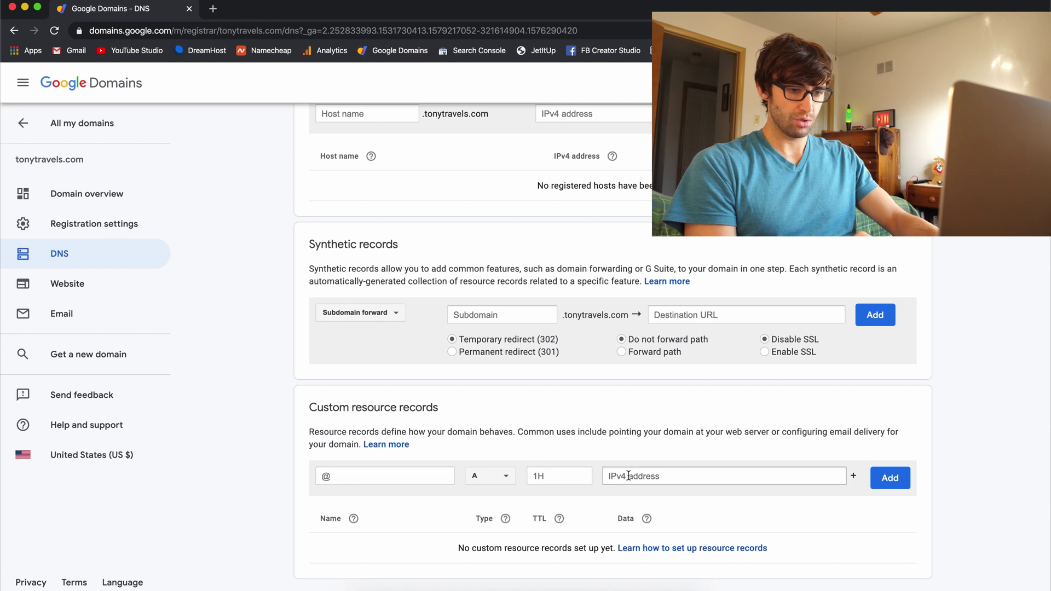
pyautogui.write('66.42.81.156')
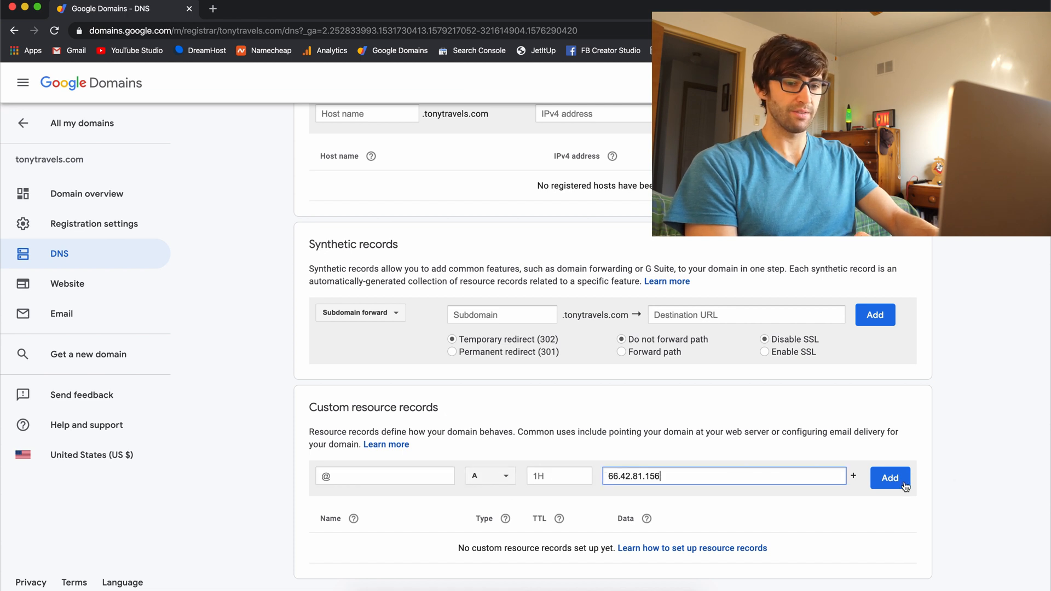
pyautogui.click(890, 478)
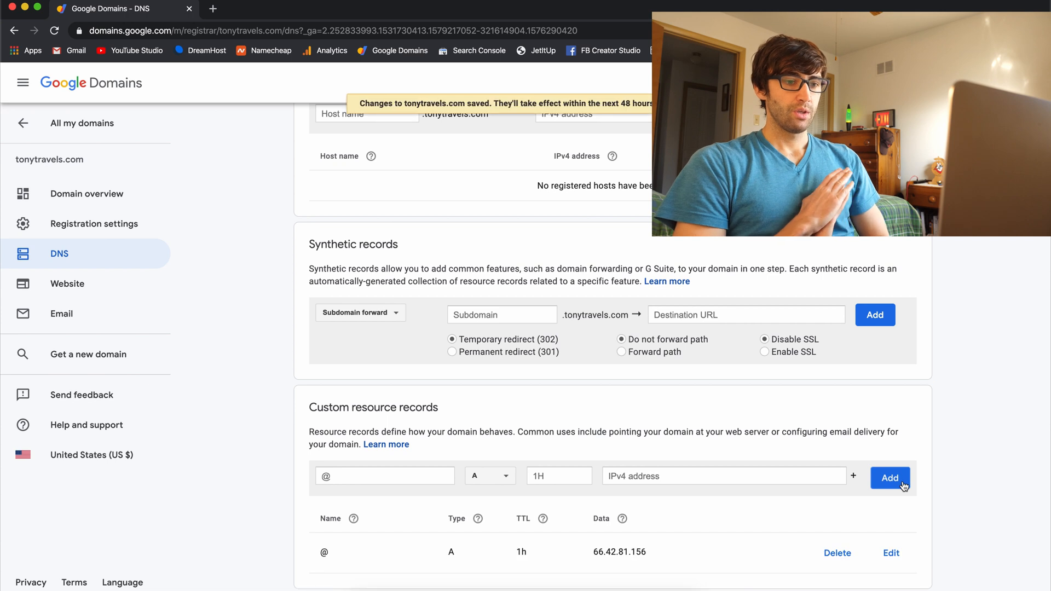
pyautogui.moveTo(495, 167)
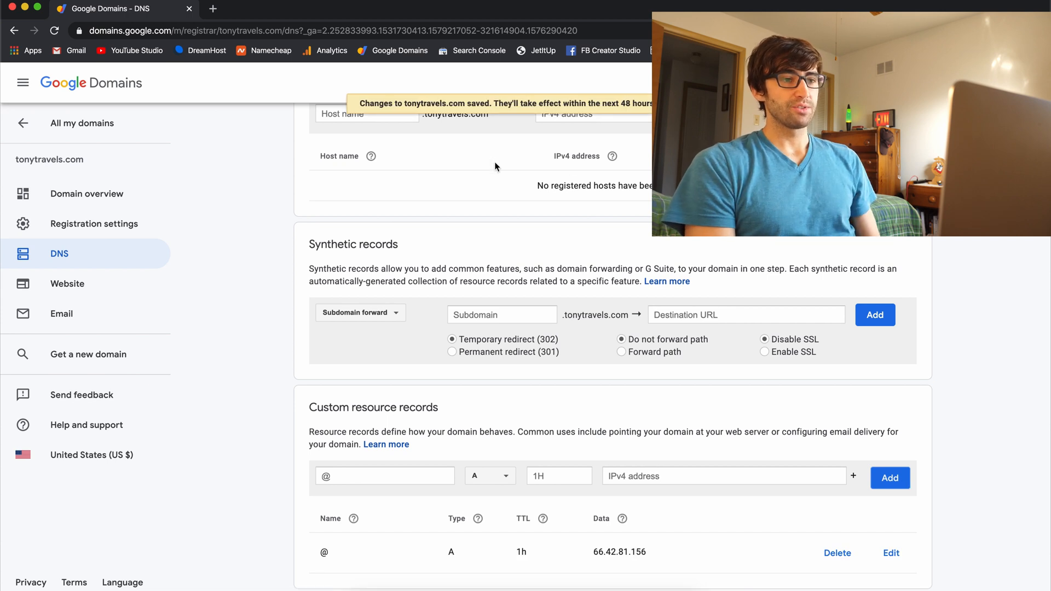
pyautogui.moveTo(533, 137)
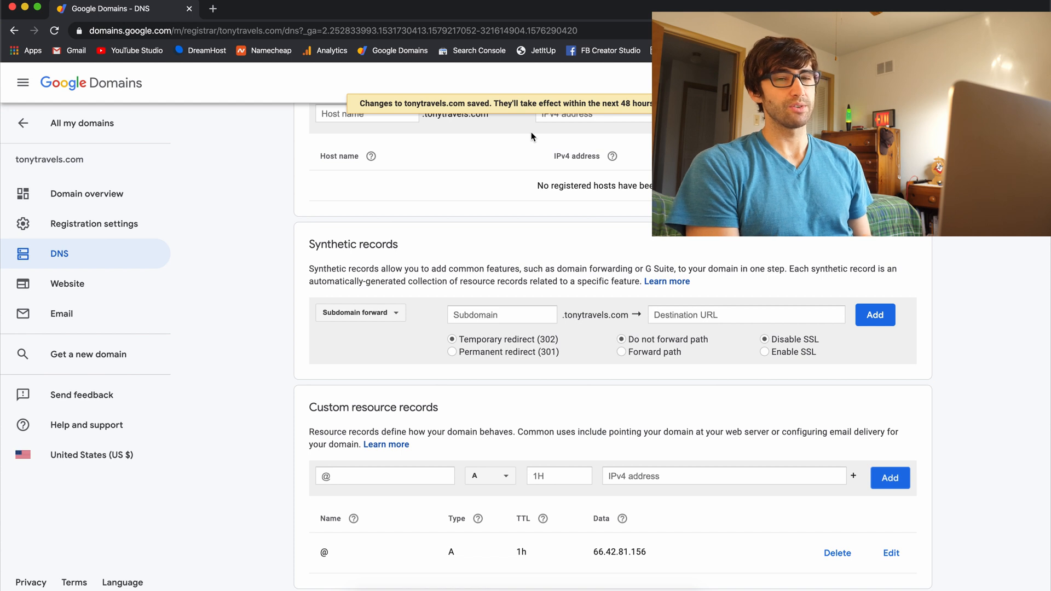
pyautogui.moveTo(1026, 6)
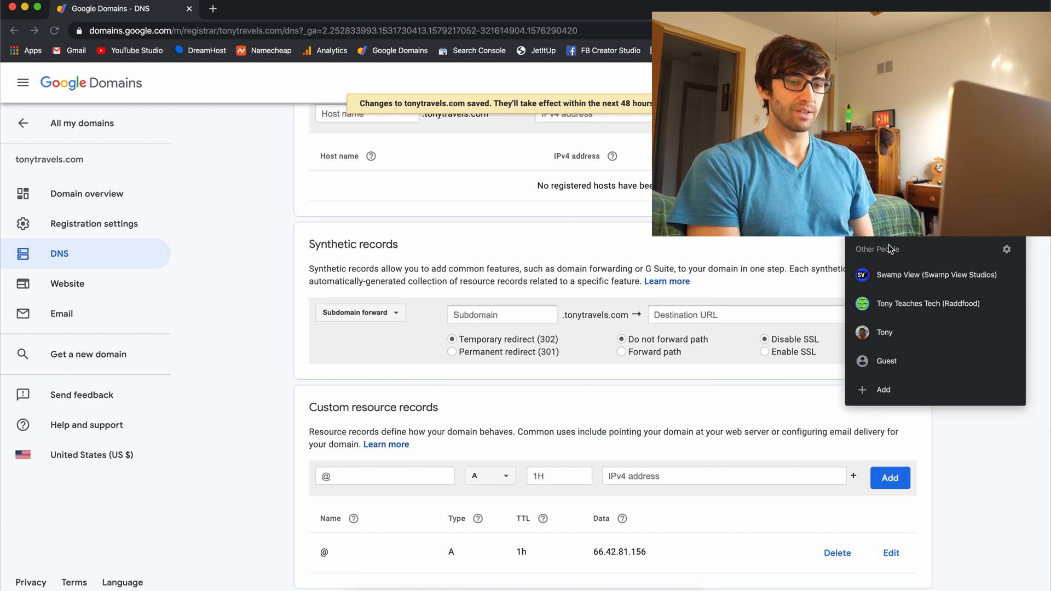
pyautogui.moveTo(894, 310)
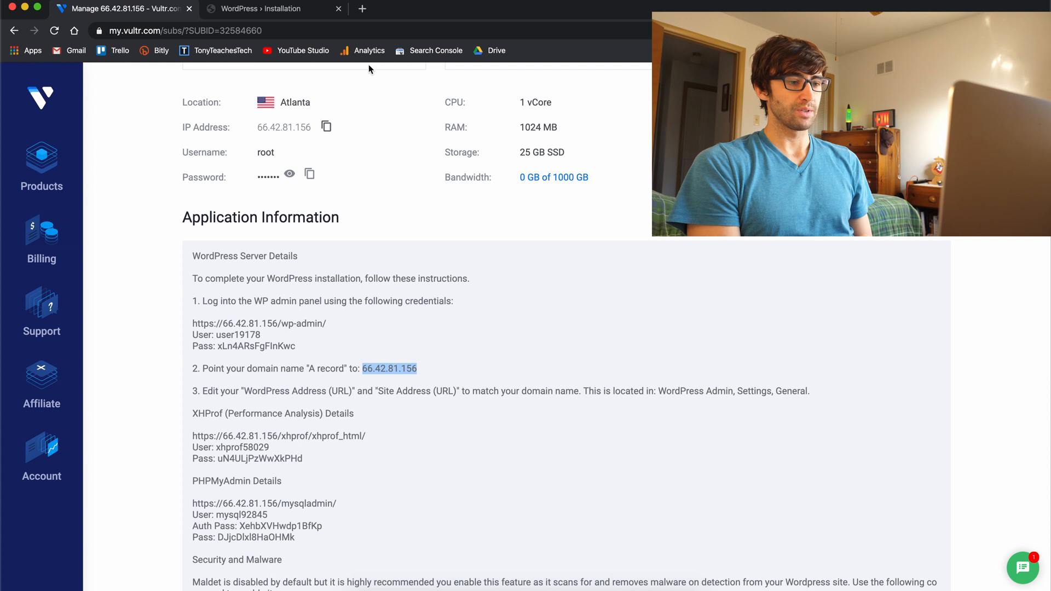
# - Load tonytravels.com/wp-admin in a new tab and sign in with the server credentials
pyautogui.click(510, 8)
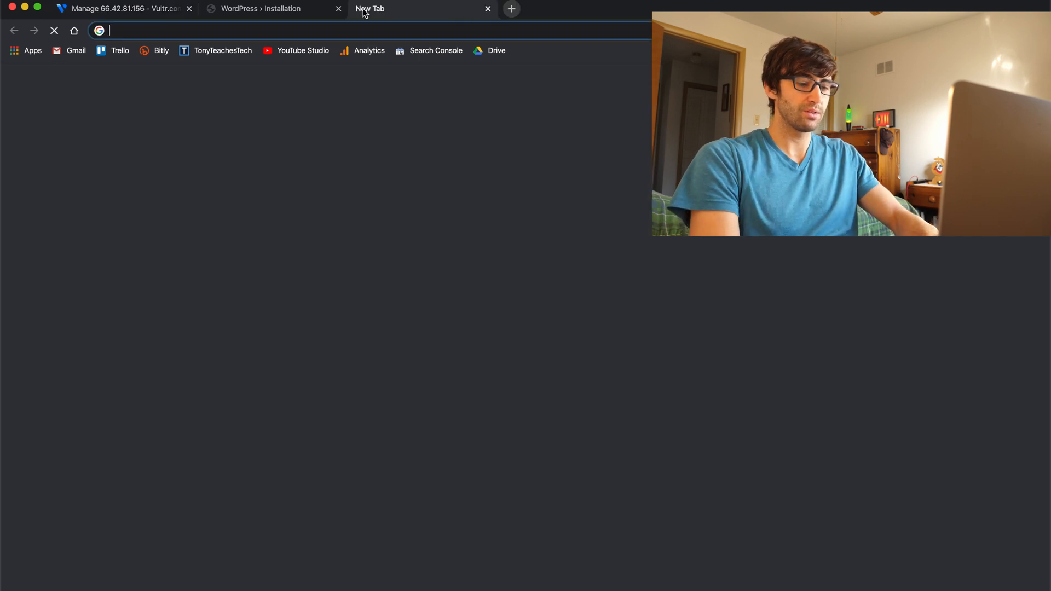
pyautogui.write('tonytr')
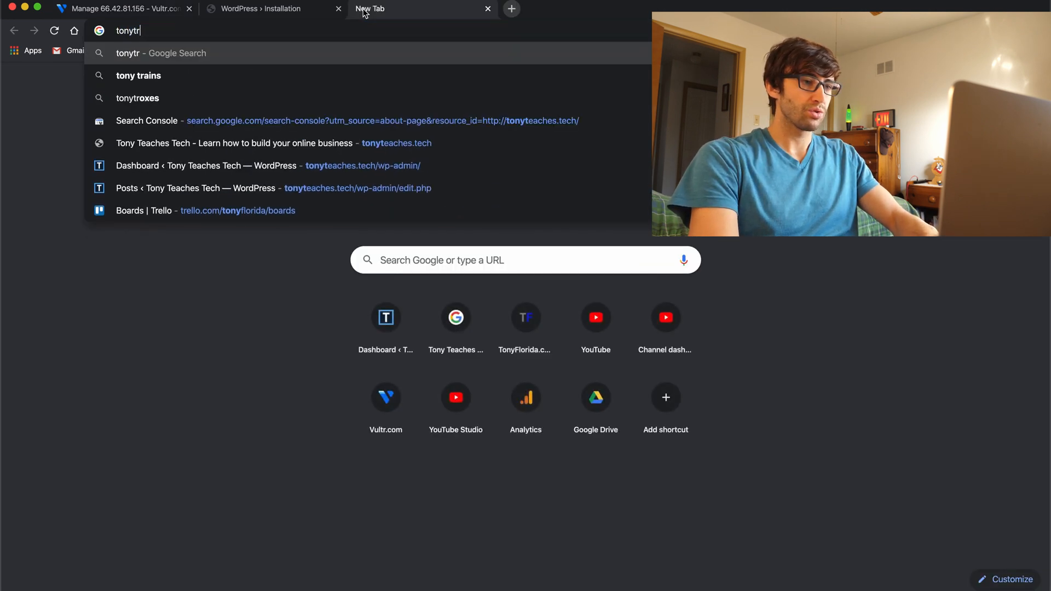
pyautogui.write('tonytravels.com')
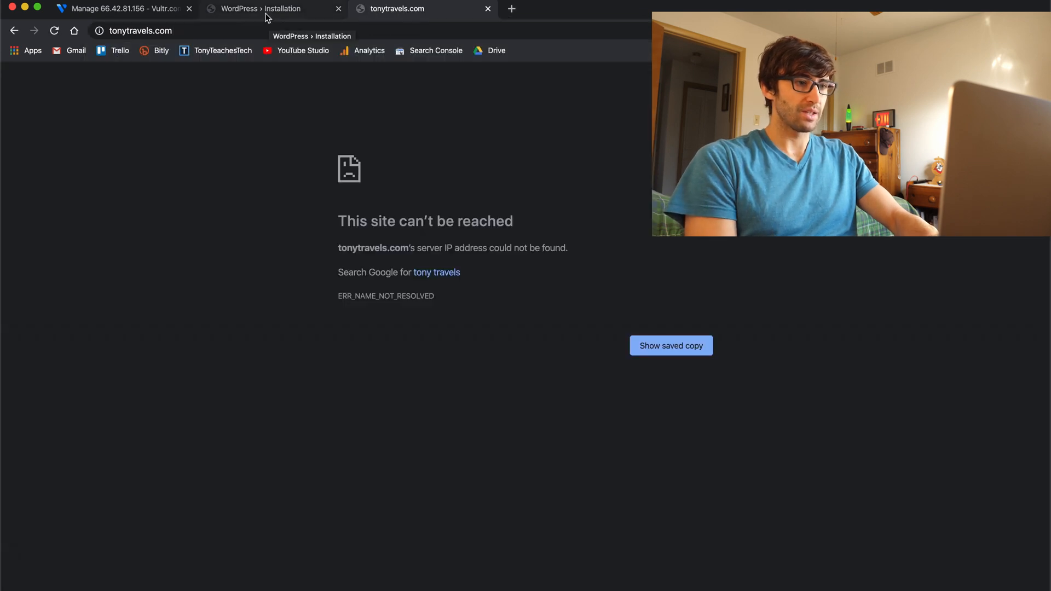
pyautogui.click(263, 9)
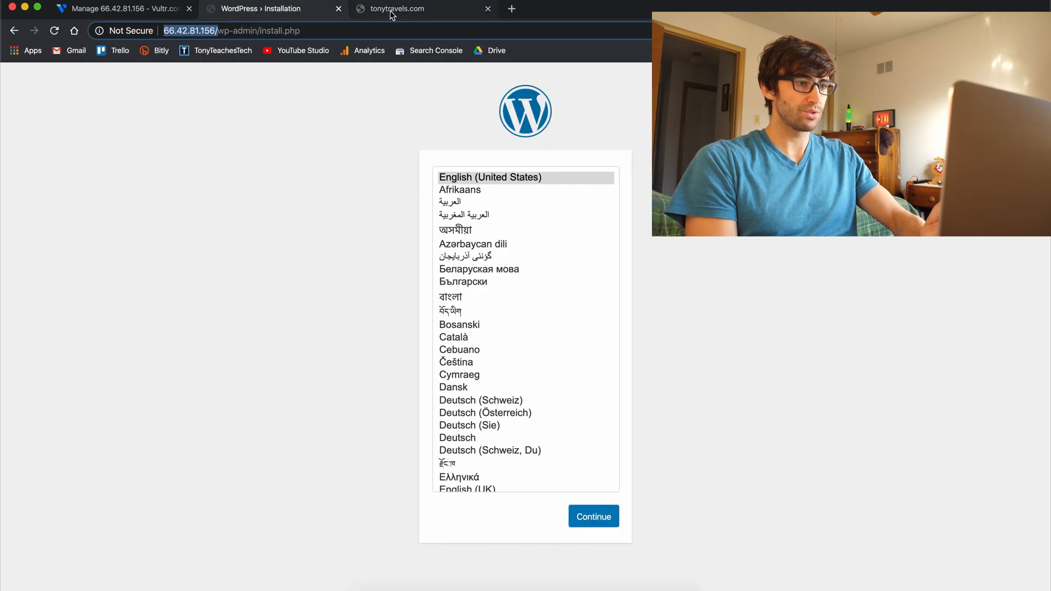
pyautogui.click(393, 9)
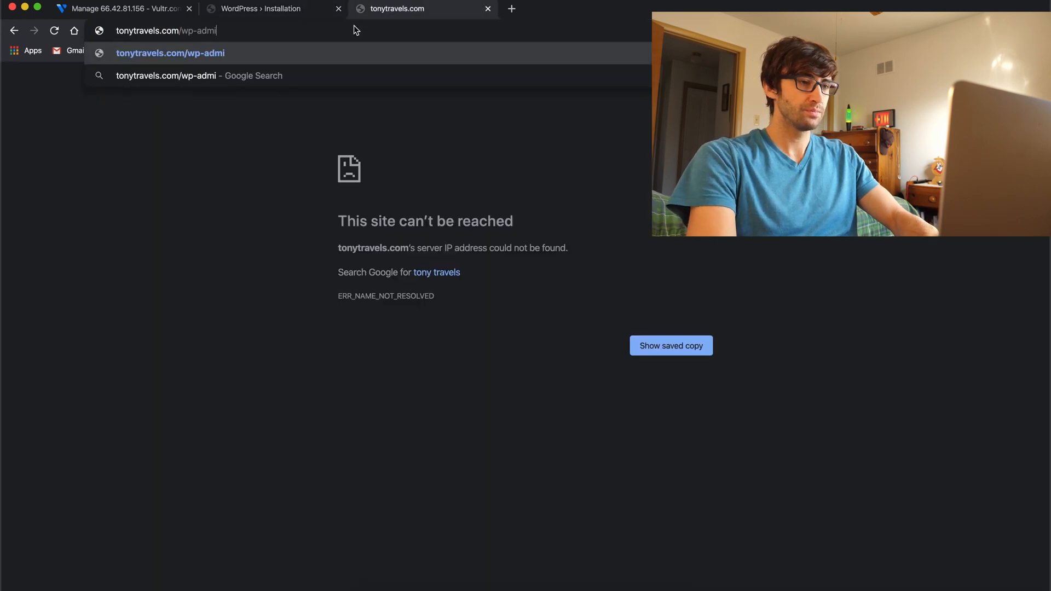
pyautogui.press('Enter')
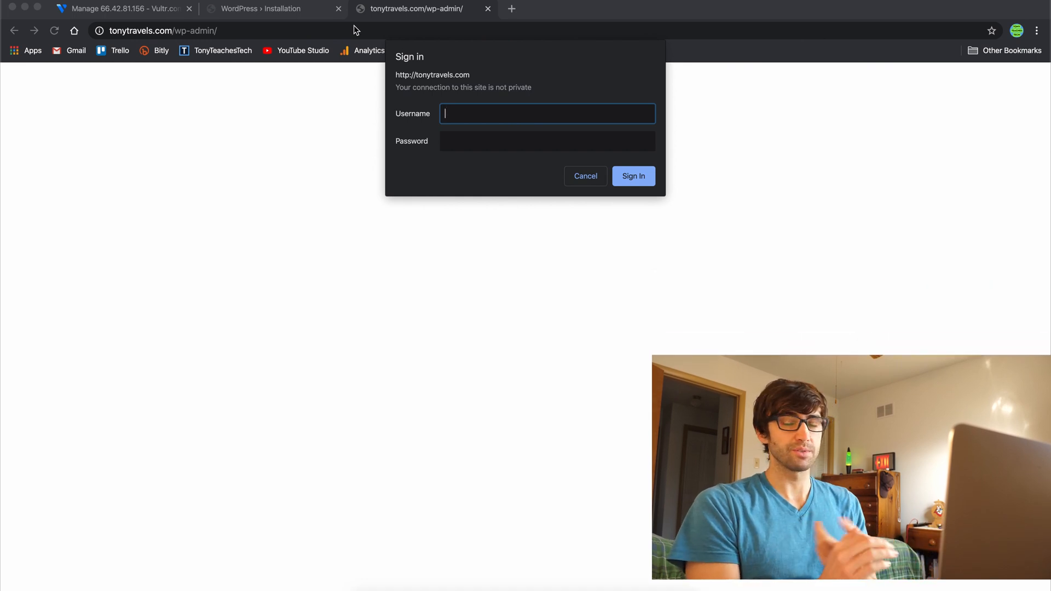
pyautogui.click(126, 9)
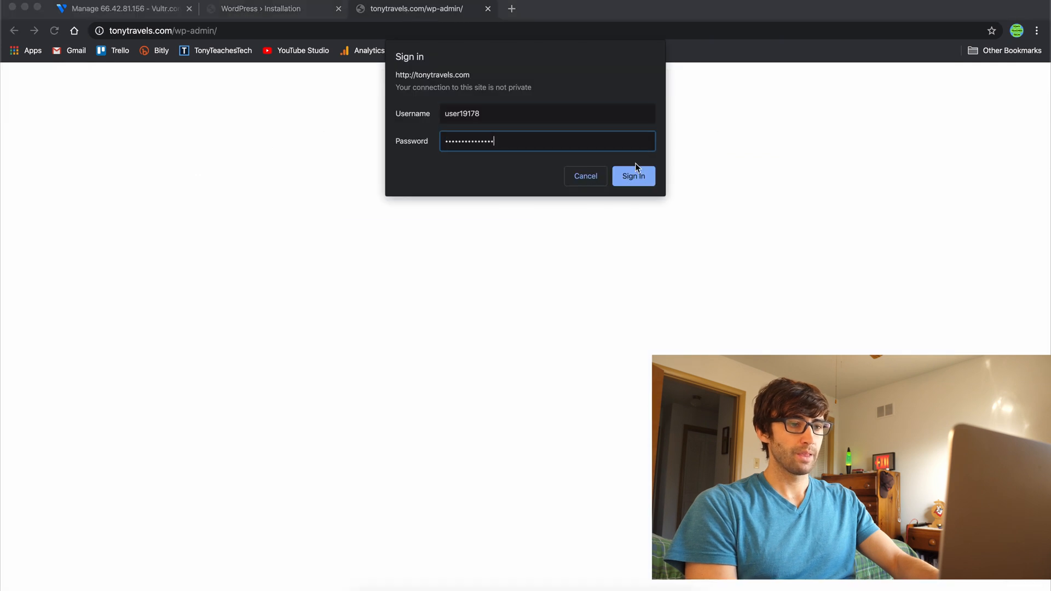
pyautogui.click(633, 176)
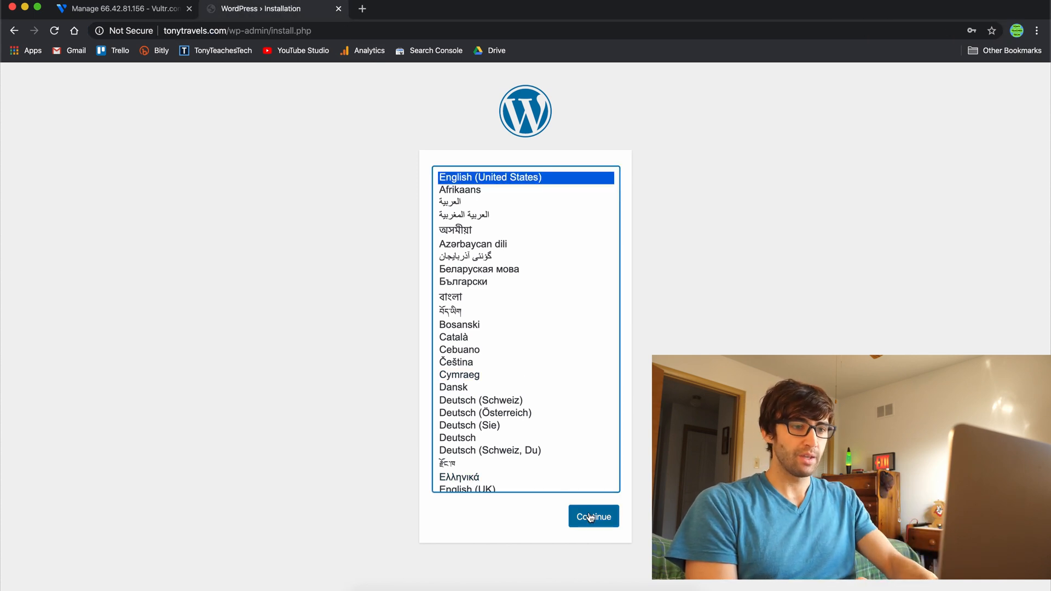
# - Choose English (United States), title the site Tony Travels, and keep the generated password for user tony
pyautogui.click(593, 516)
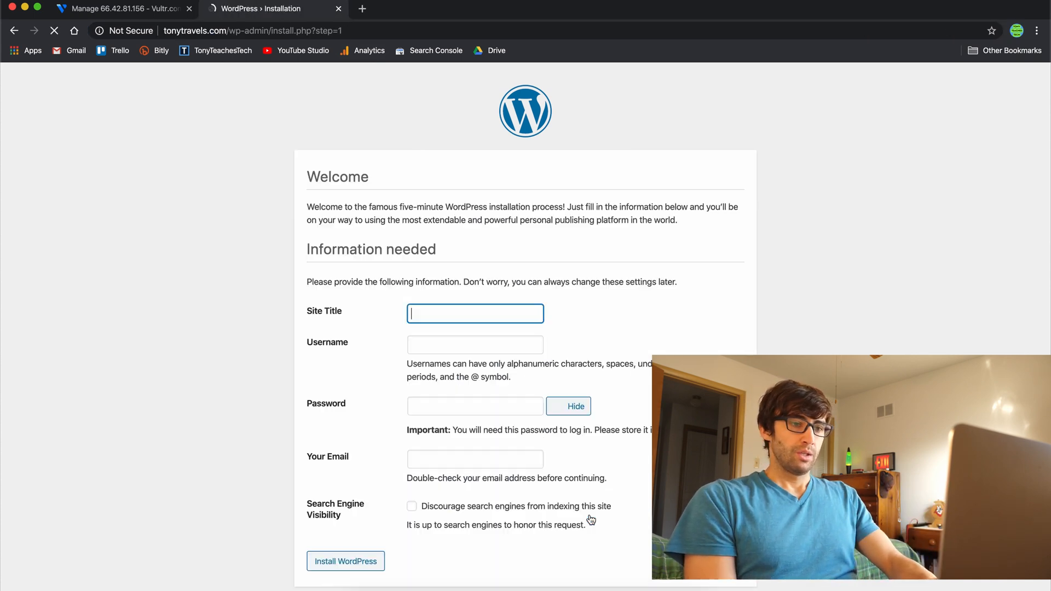
pyautogui.write('Tony Travels')
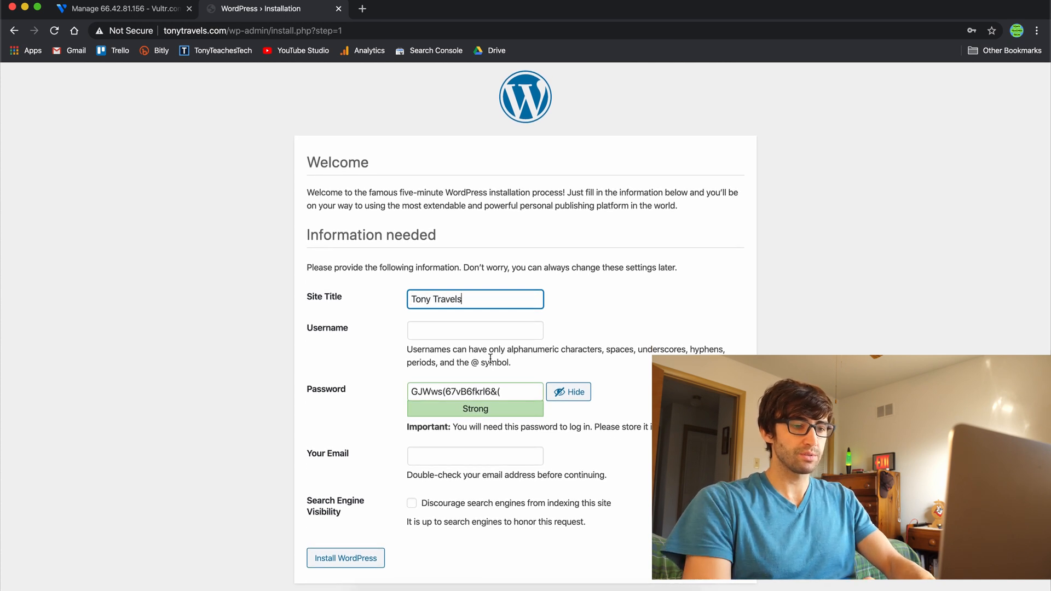
pyautogui.write('tony')
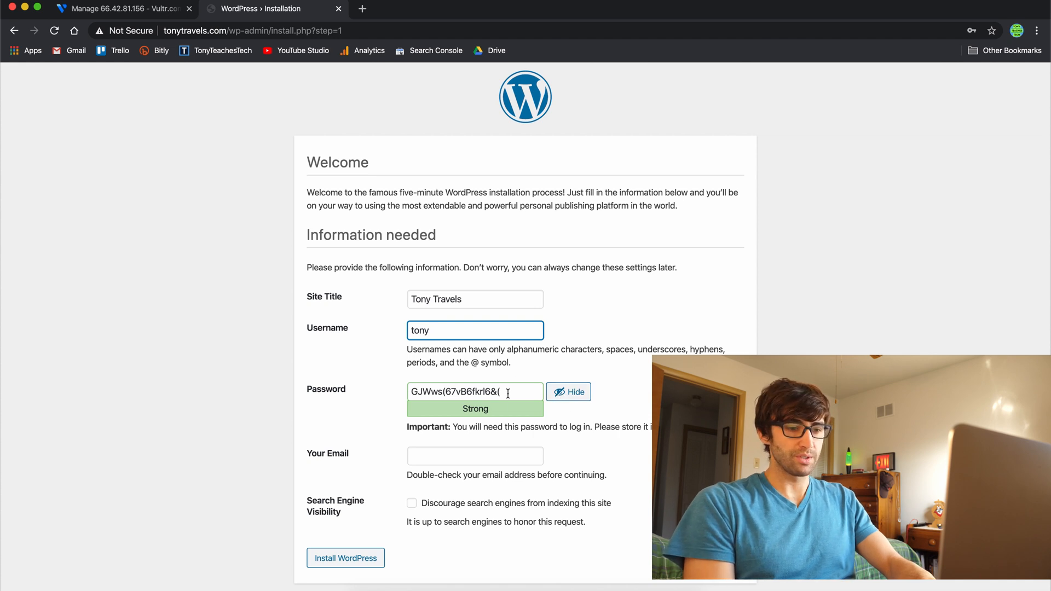
pyautogui.doubleClick(475, 391)
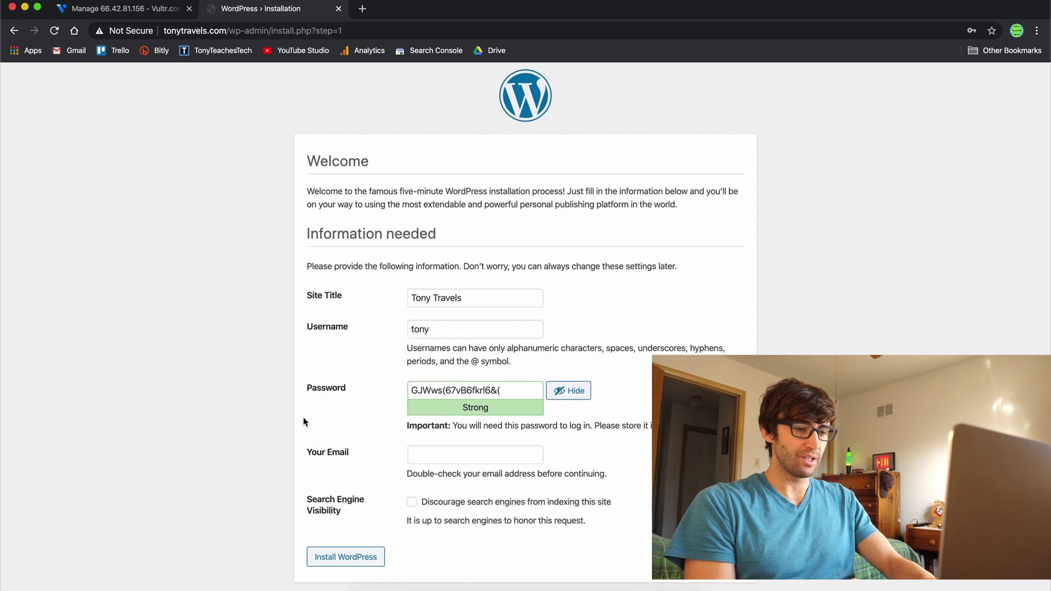
# - Enter the administrator email and run the WordPress installation
pyautogui.click(475, 455)
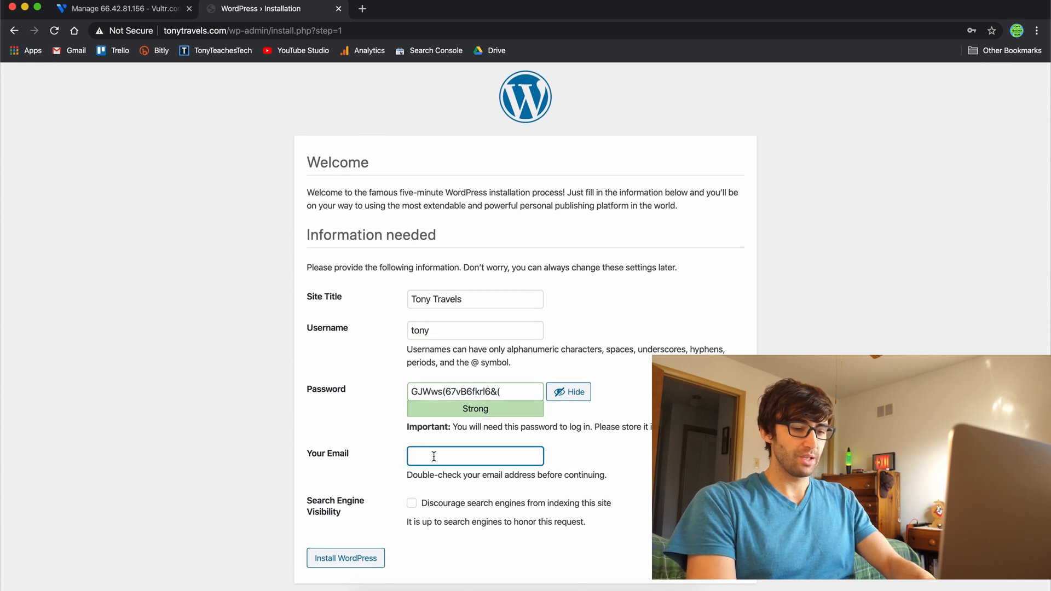
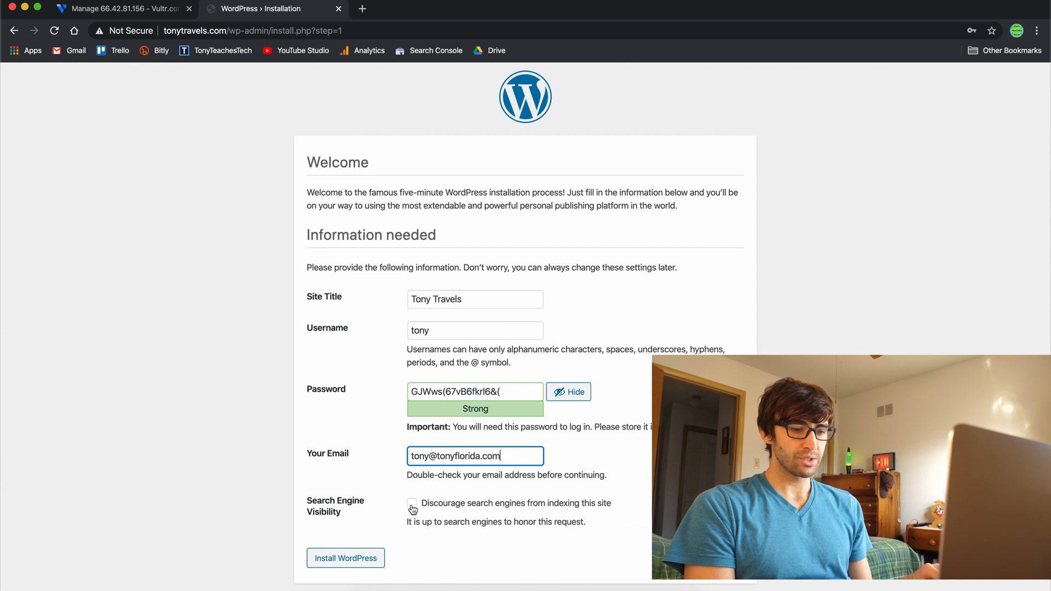
pyautogui.click(345, 557)
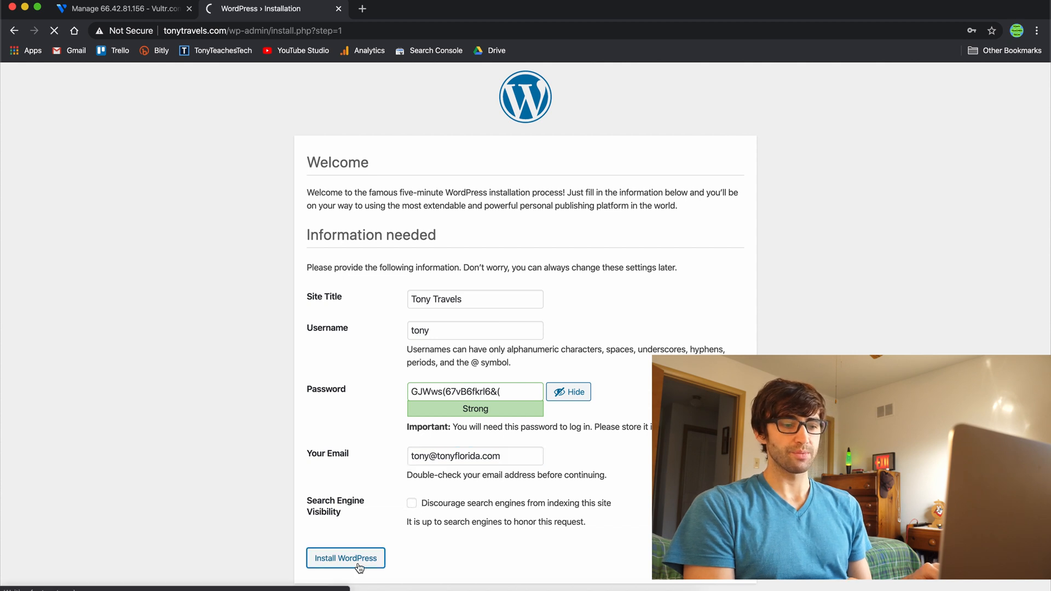
pyautogui.click(345, 558)
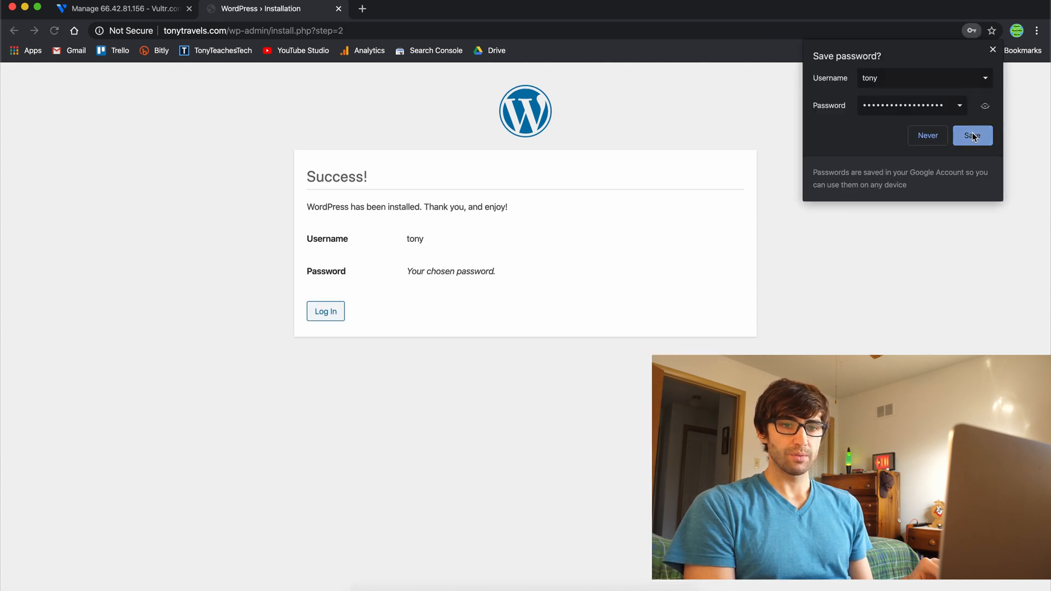
# - Save the admin password in the browser and log in as tony with Remember Me
pyautogui.click(325, 311)
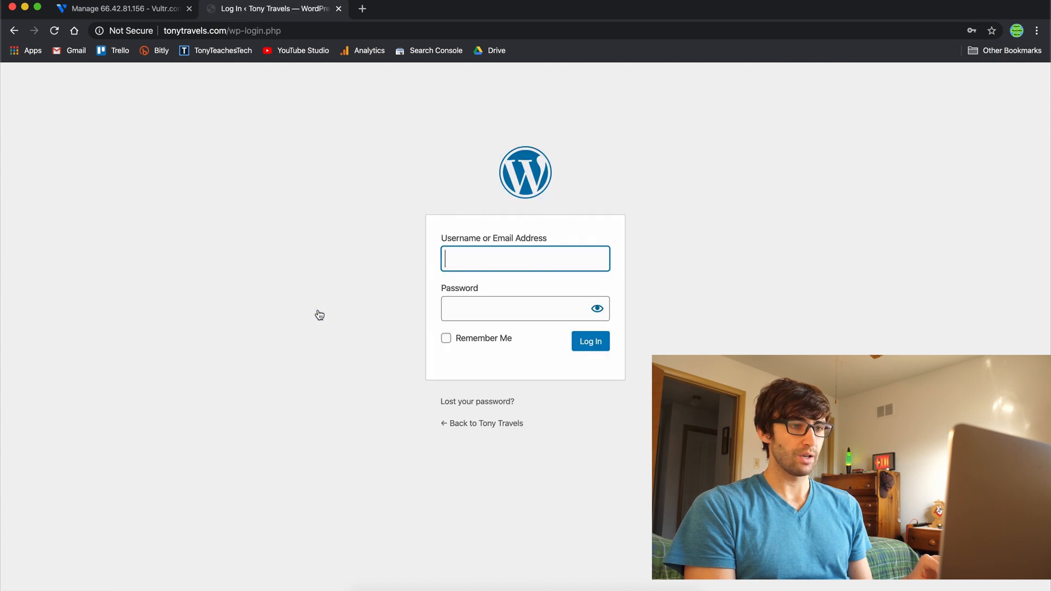
pyautogui.write('to')
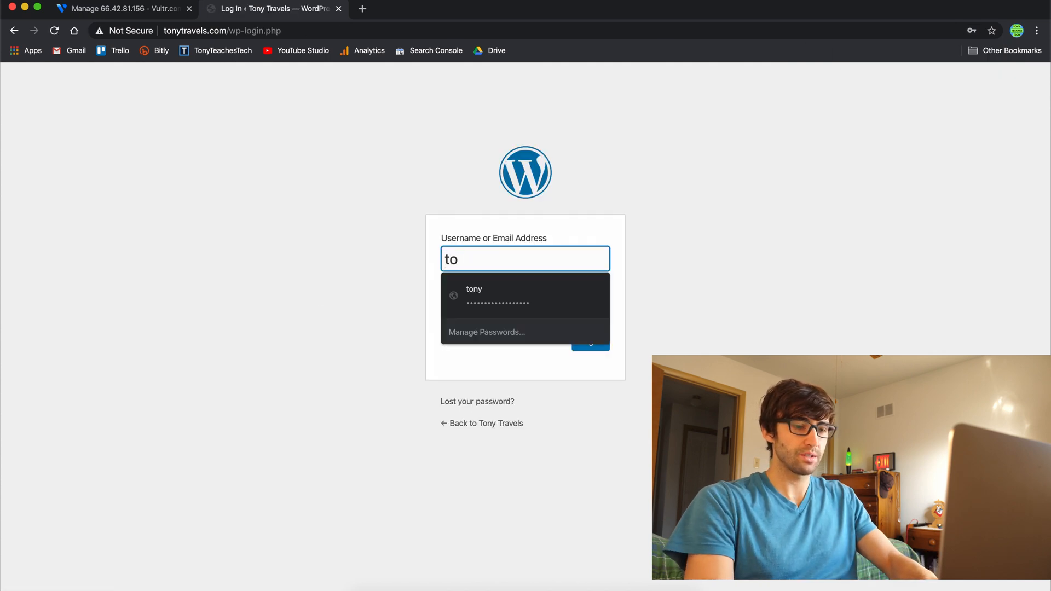
pyautogui.click(493, 297)
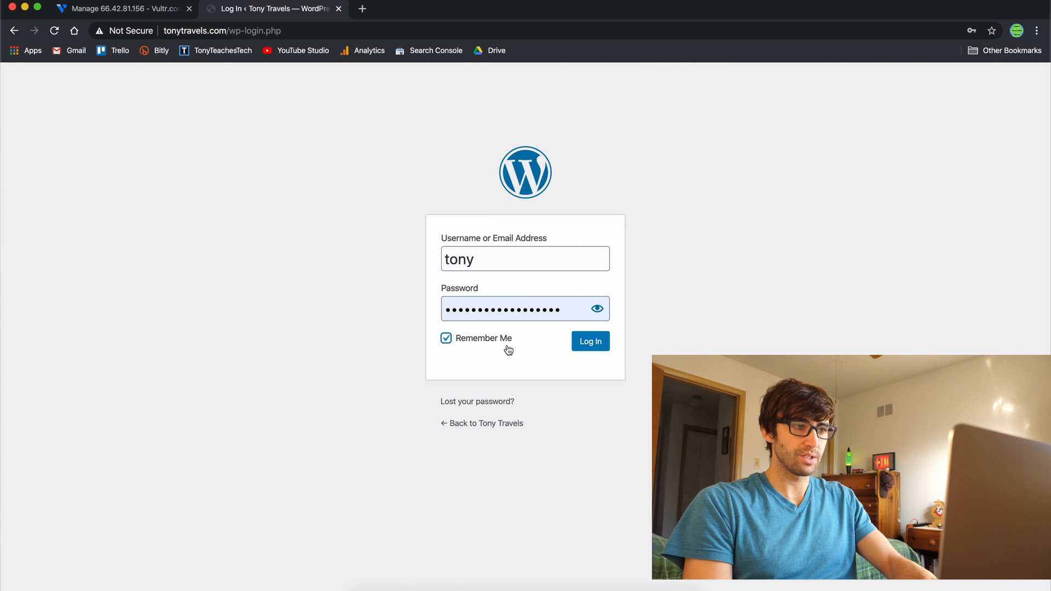
pyautogui.click(589, 341)
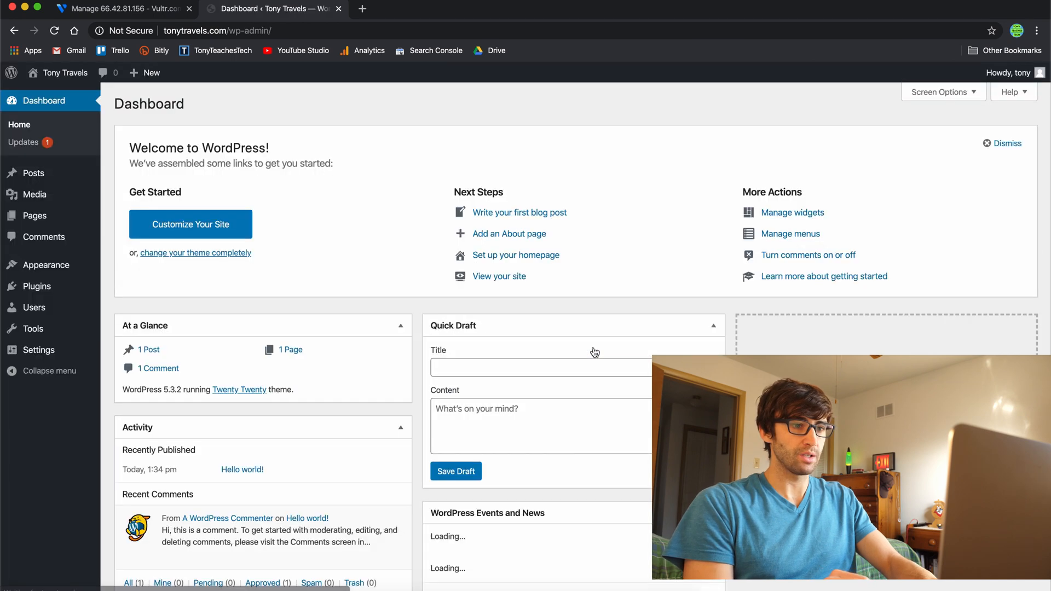